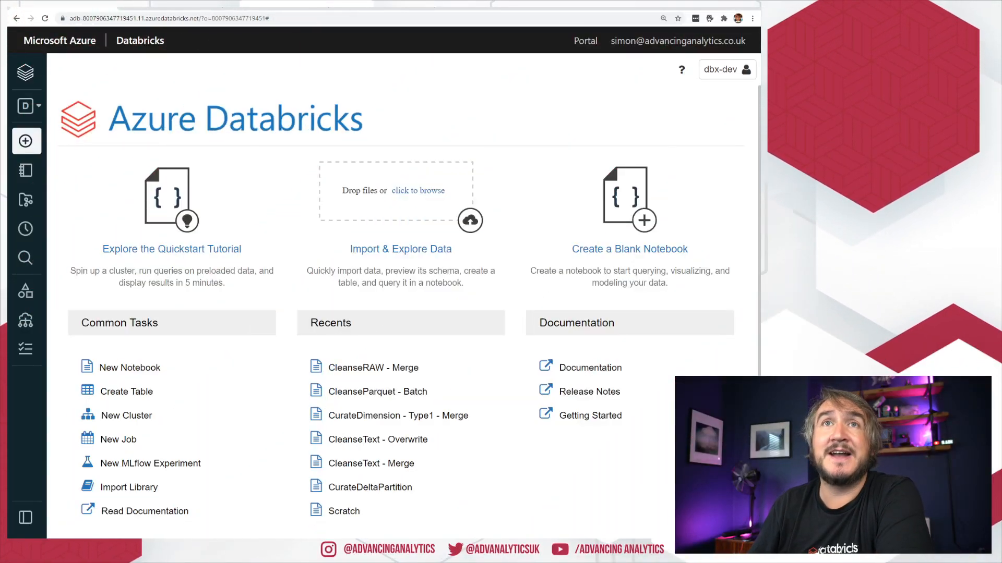
# Switch the workspace persona from Data Science & Engineering to Databricks SQL.
pyautogui.click(26, 106)
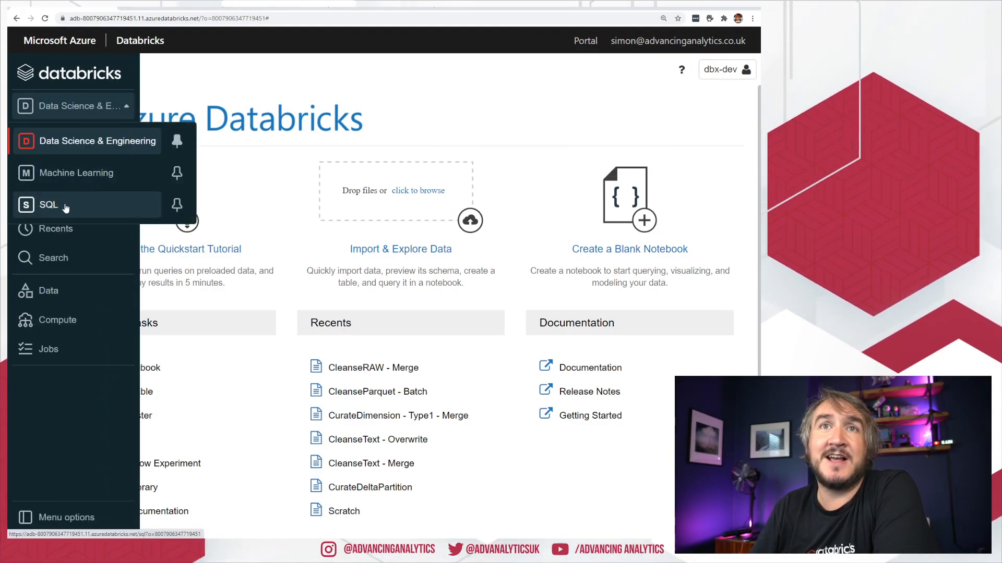
pyautogui.click(48, 205)
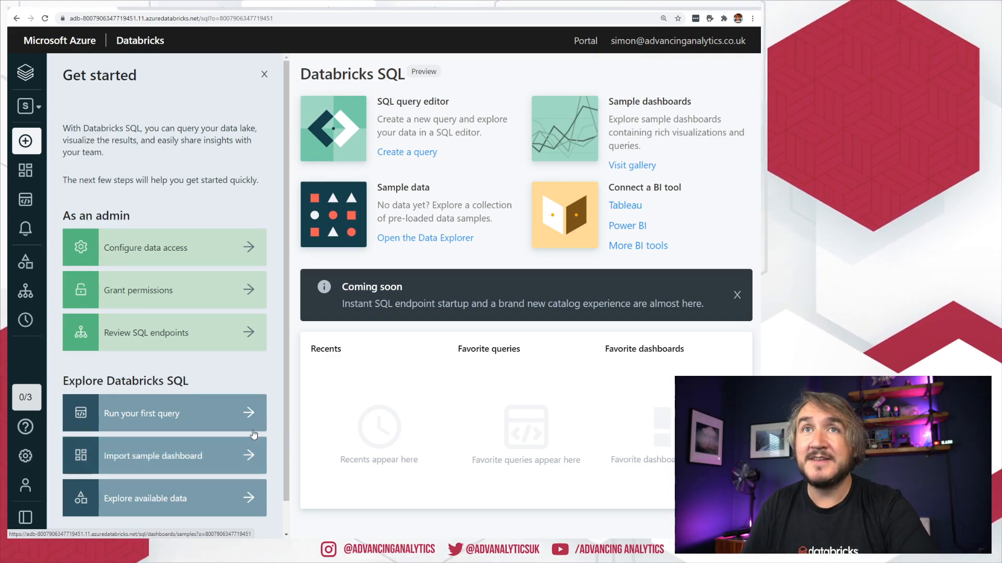
# Review data-access settings on the SQL Admin Console's General tab, then go to SQL Endpoints.
pyautogui.click(145, 247)
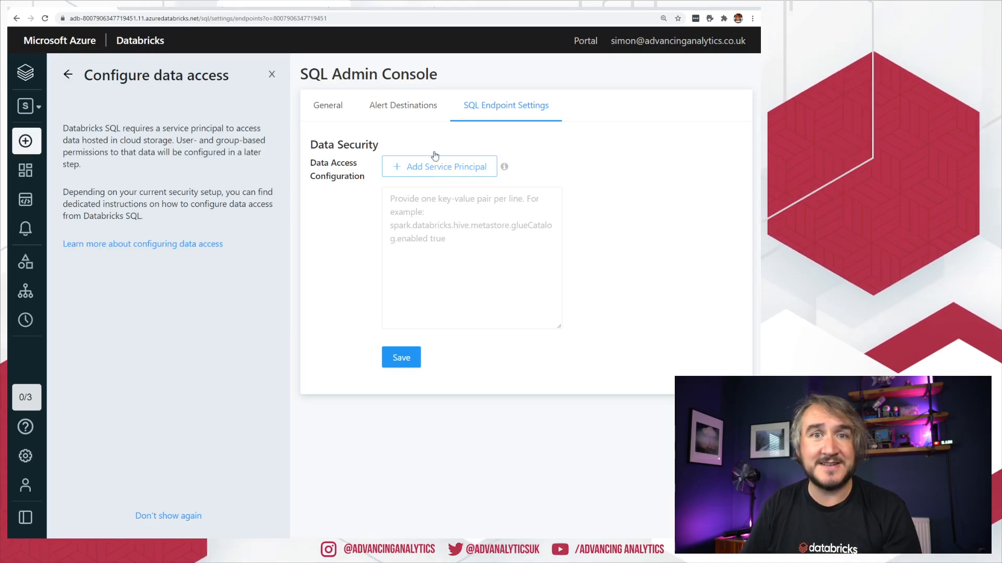
pyautogui.click(327, 105)
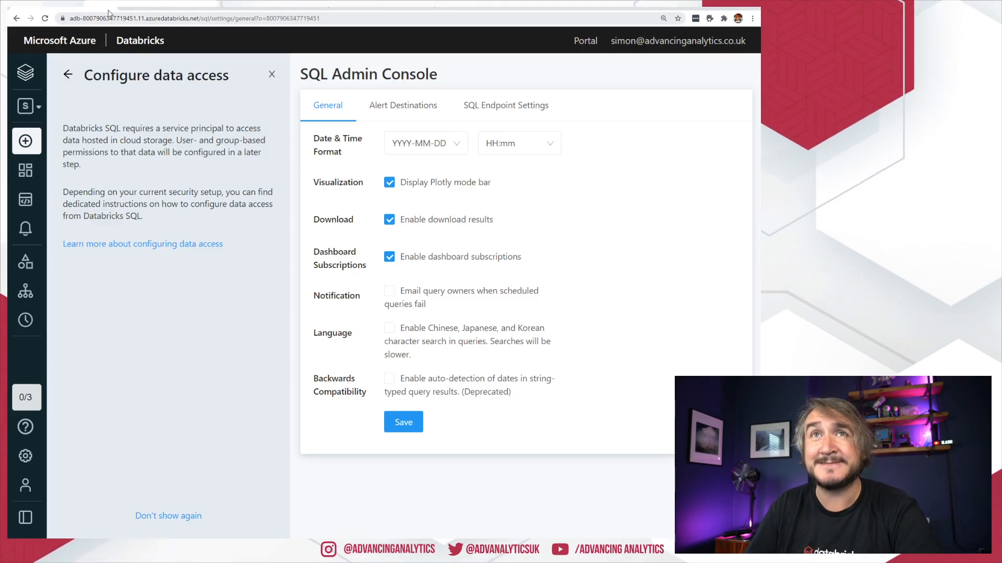
pyautogui.click(26, 290)
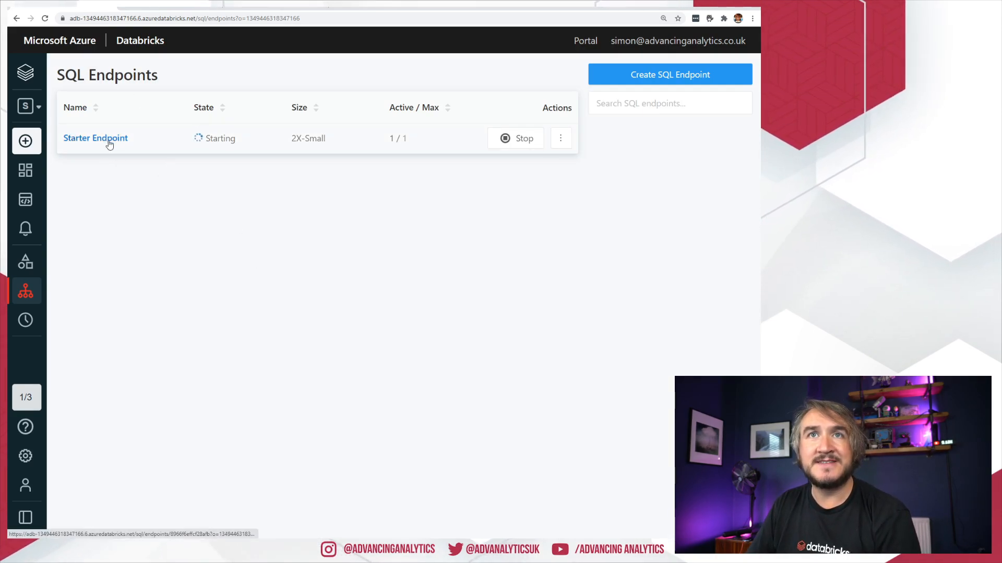
pyautogui.moveTo(96, 138)
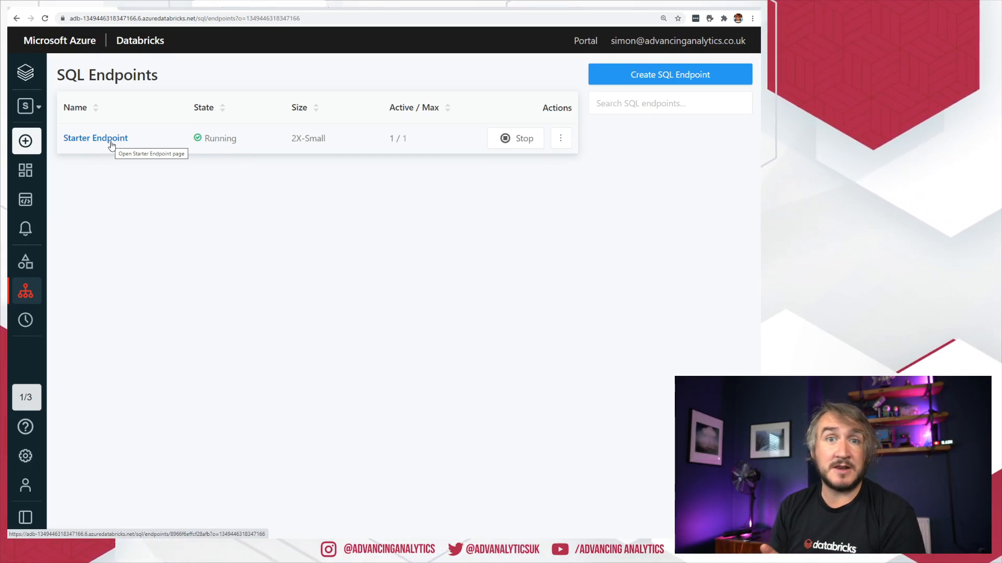
# Open the Starter Endpoint and view its Connection Details for BI tools.
pyautogui.click(95, 137)
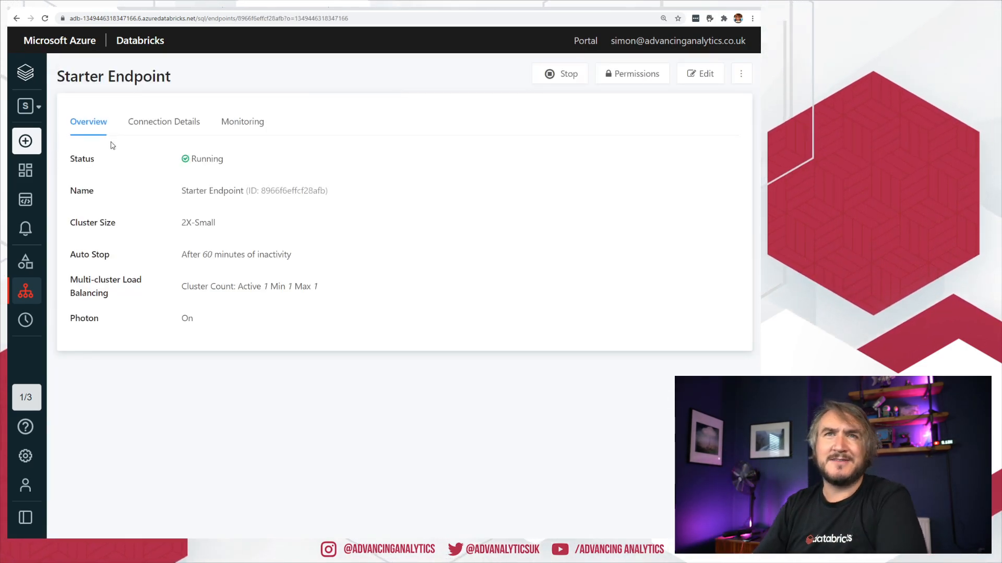
pyautogui.doubleClick(198, 222)
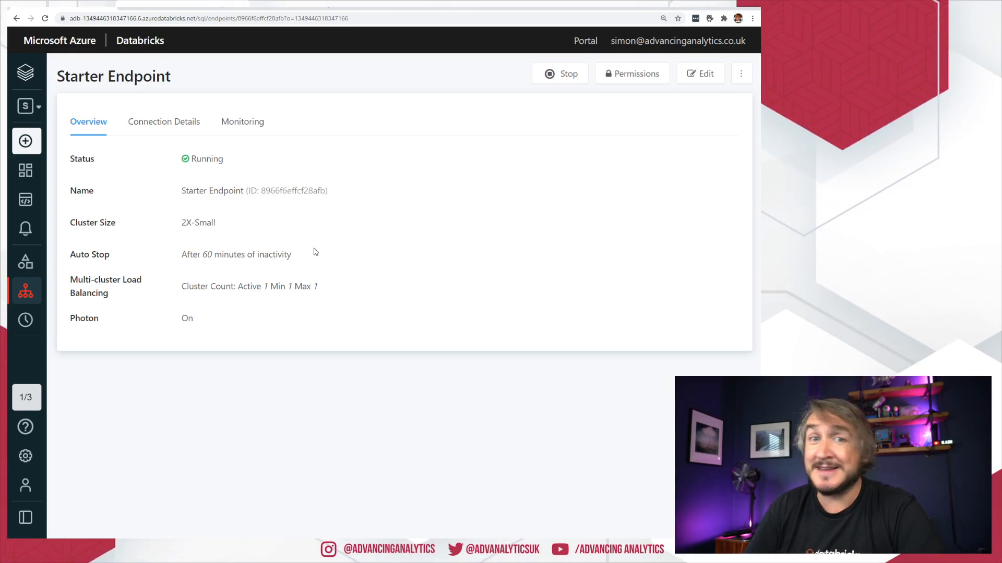
pyautogui.moveTo(310, 214)
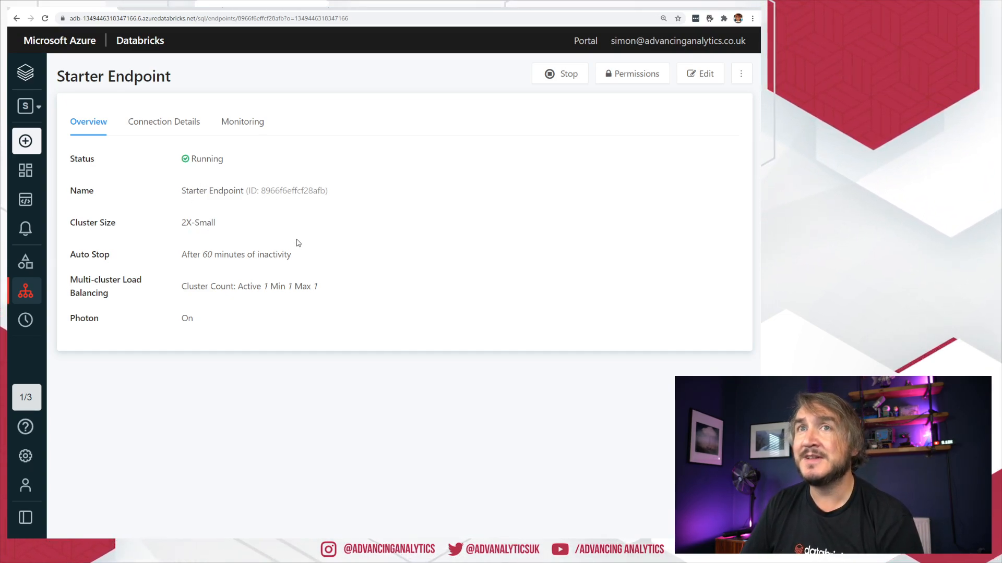
pyautogui.moveTo(313, 251)
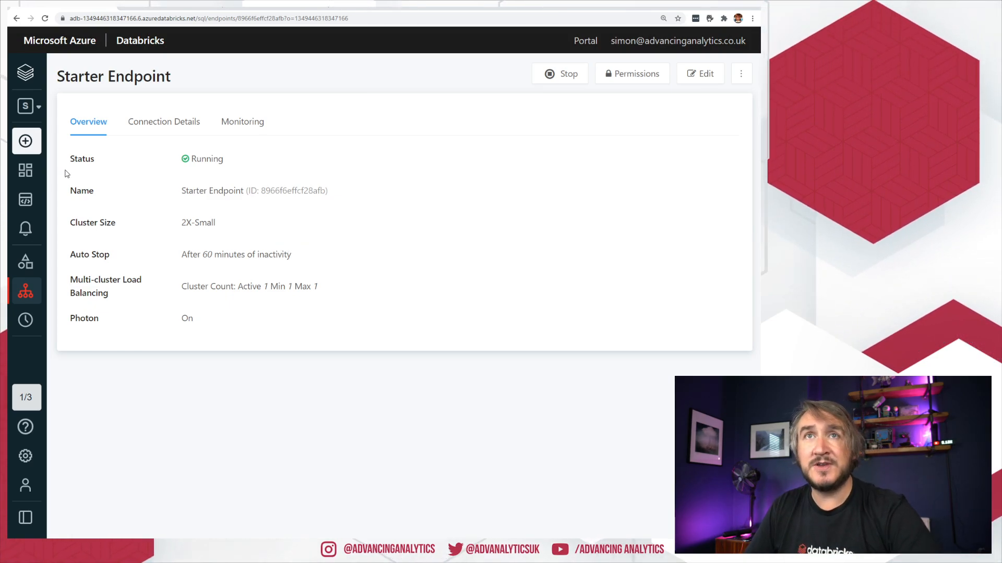
pyautogui.click(164, 121)
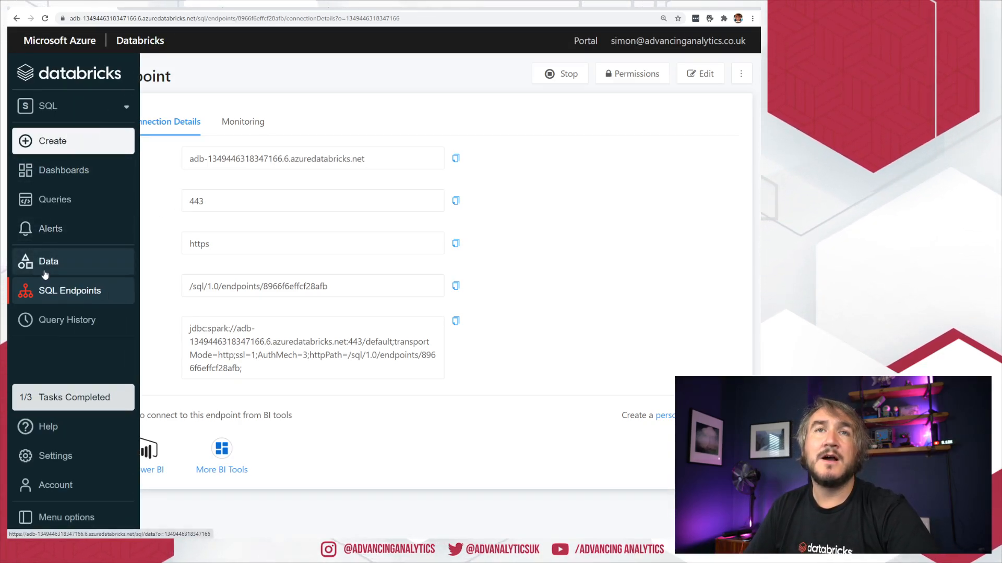
# In Data Explorer, select the adventureworks database and view its permissions.
pyautogui.click(48, 262)
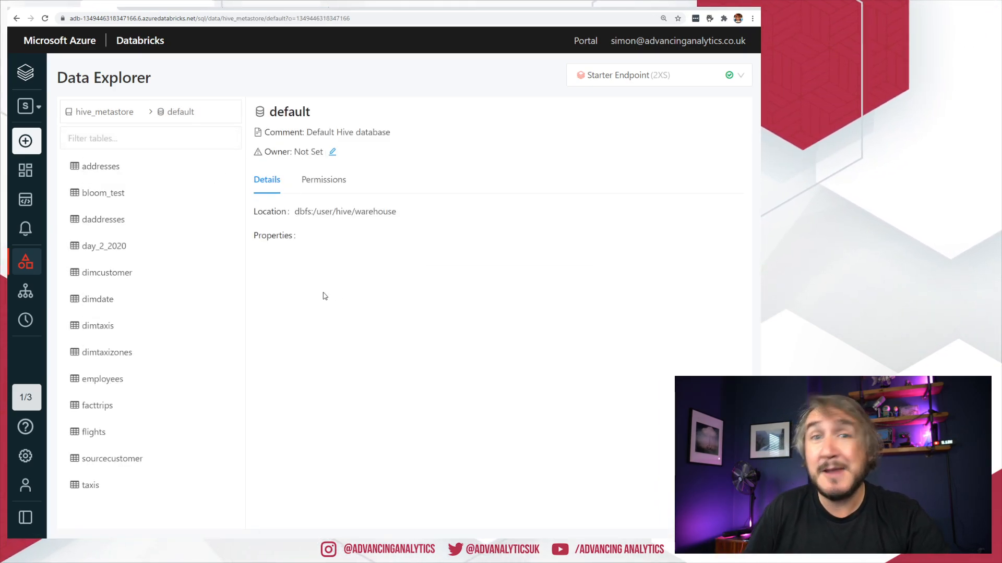
pyautogui.moveTo(153, 195)
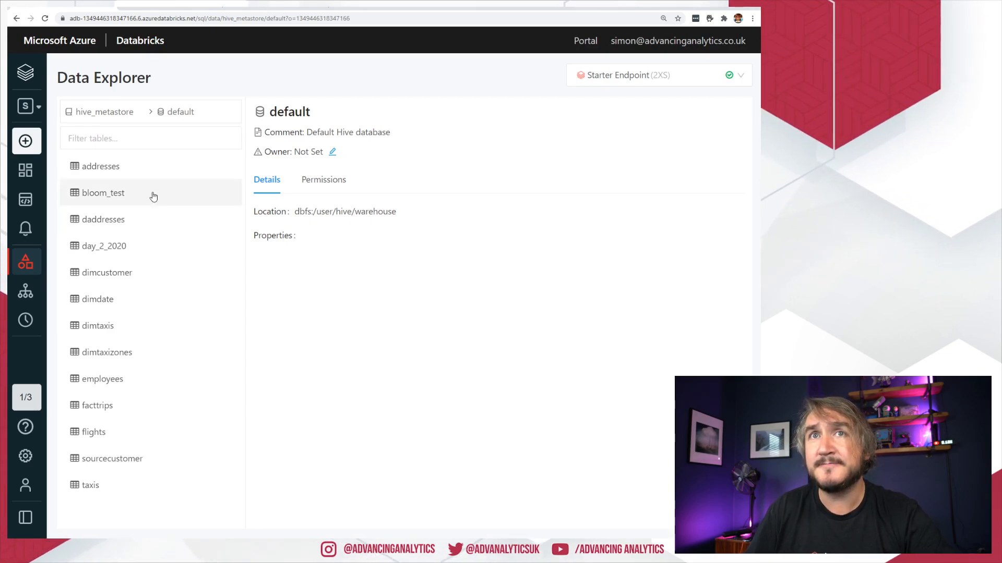
pyautogui.click(180, 111)
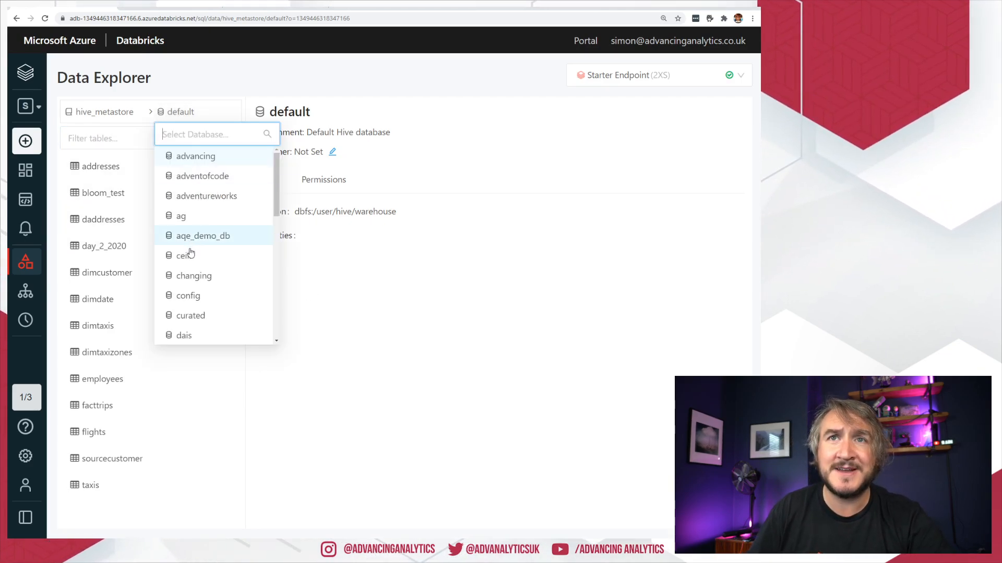
pyautogui.moveTo(214, 203)
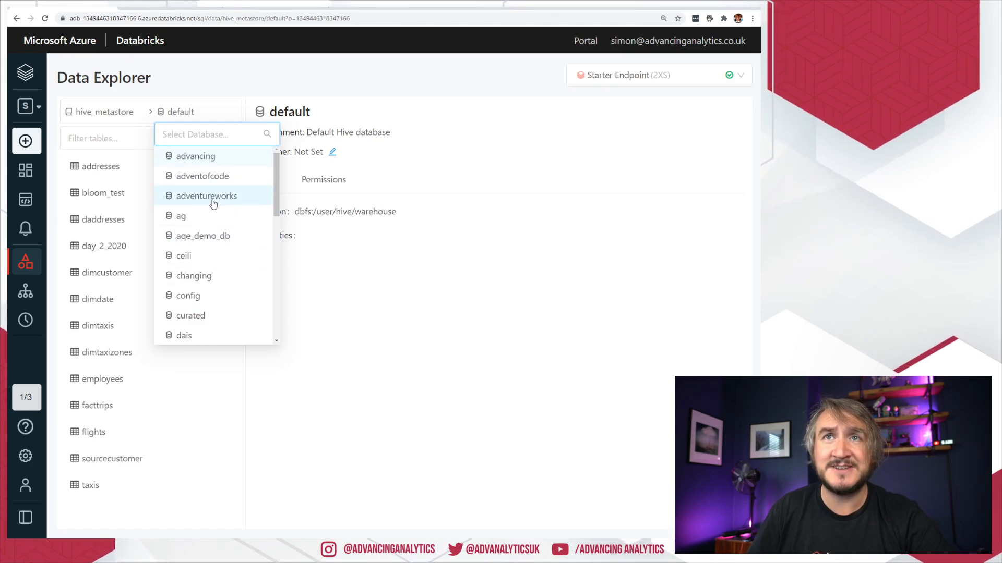
pyautogui.click(205, 195)
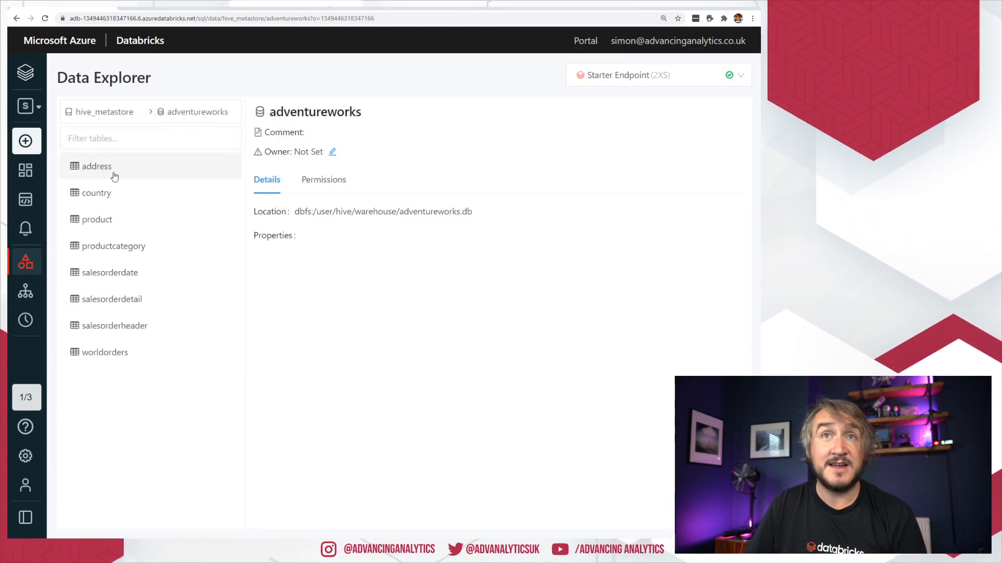
pyautogui.moveTo(131, 404)
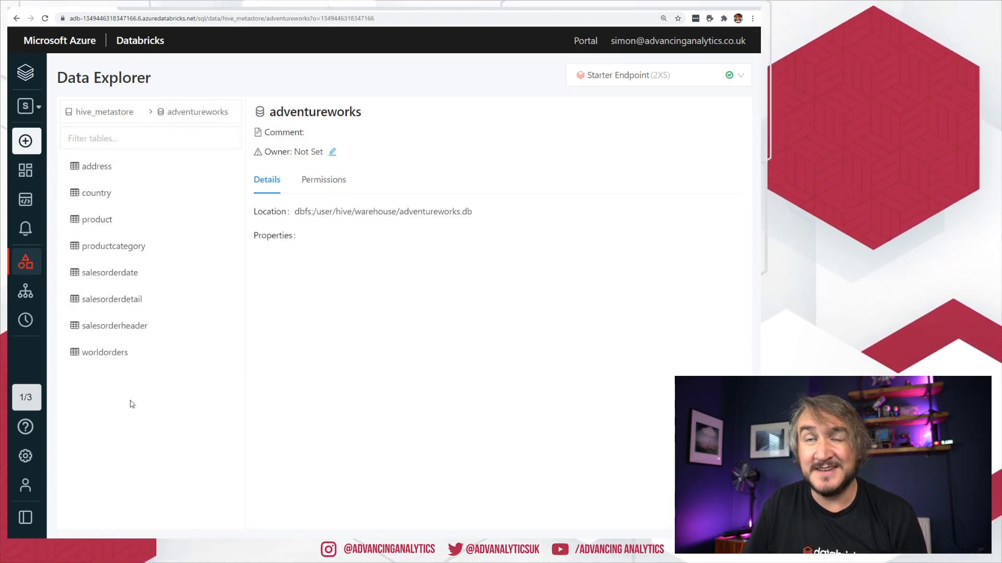
pyautogui.click(97, 166)
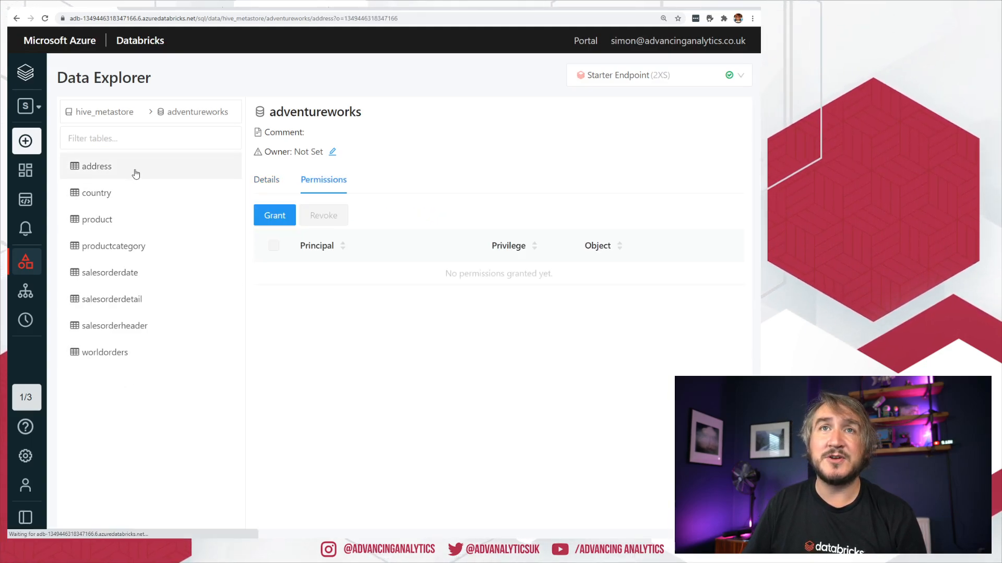
# Open the address table and review its Sample Data, Details and Permissions.
pyautogui.click(197, 111)
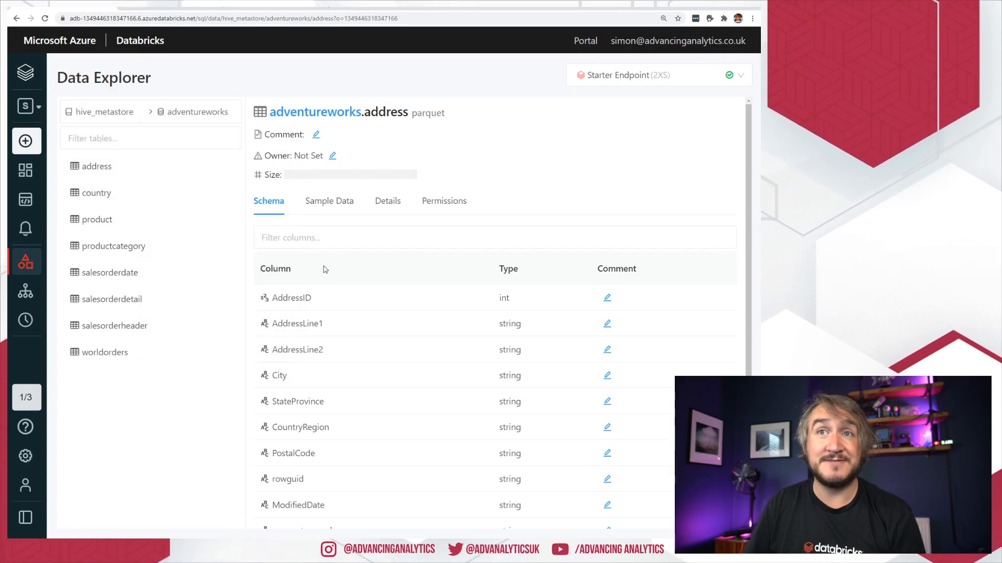
pyautogui.click(329, 200)
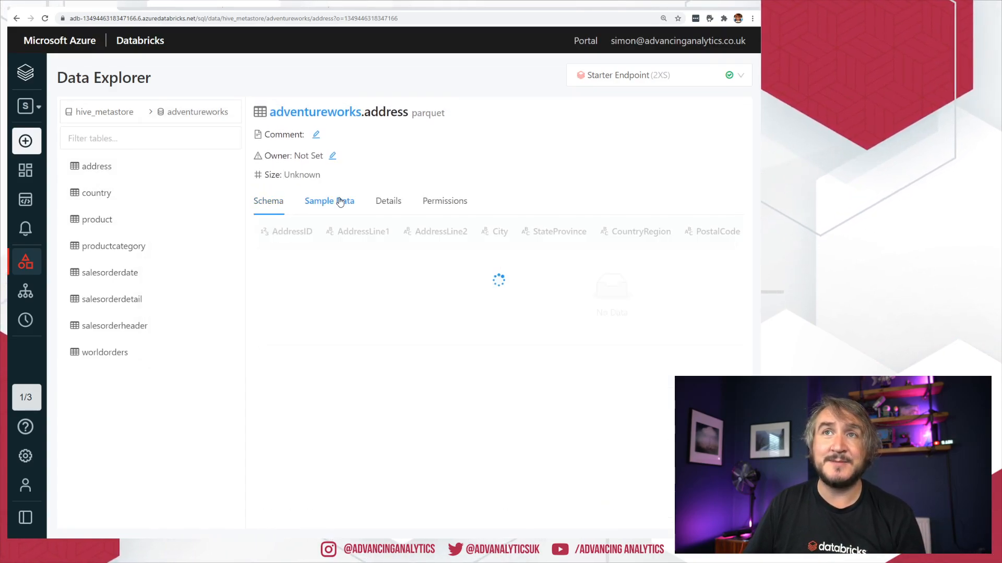
pyautogui.click(329, 201)
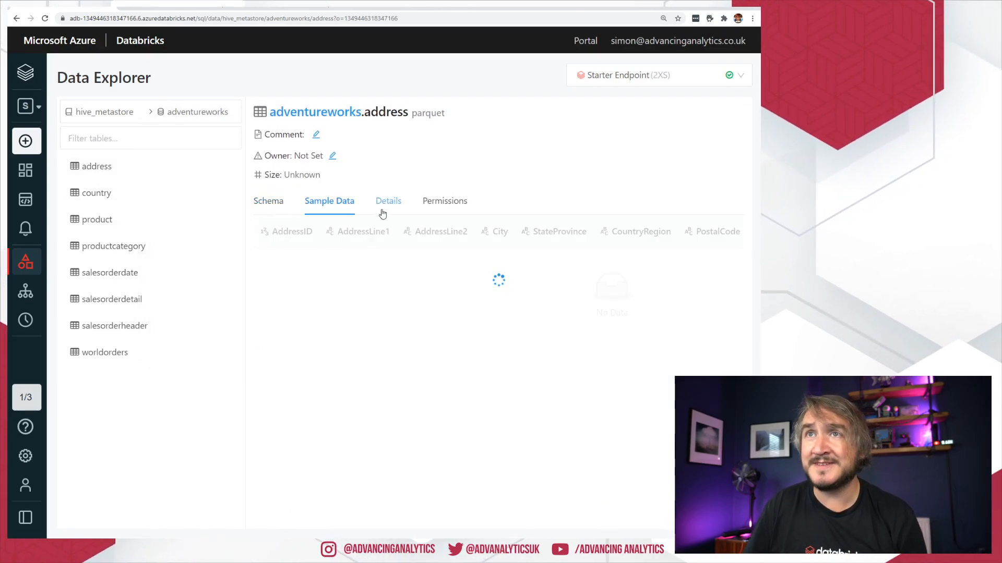
pyautogui.click(387, 200)
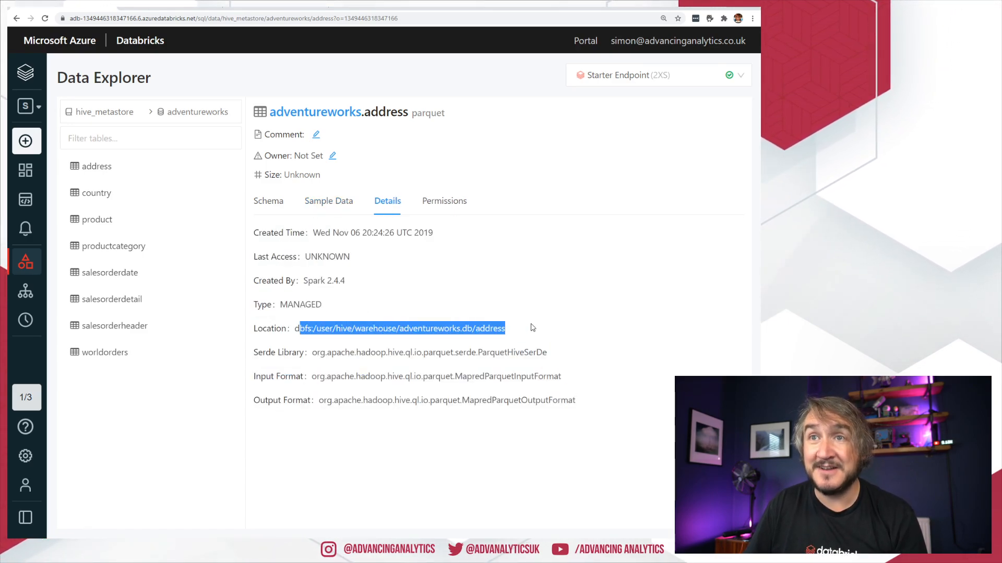
pyautogui.click(443, 201)
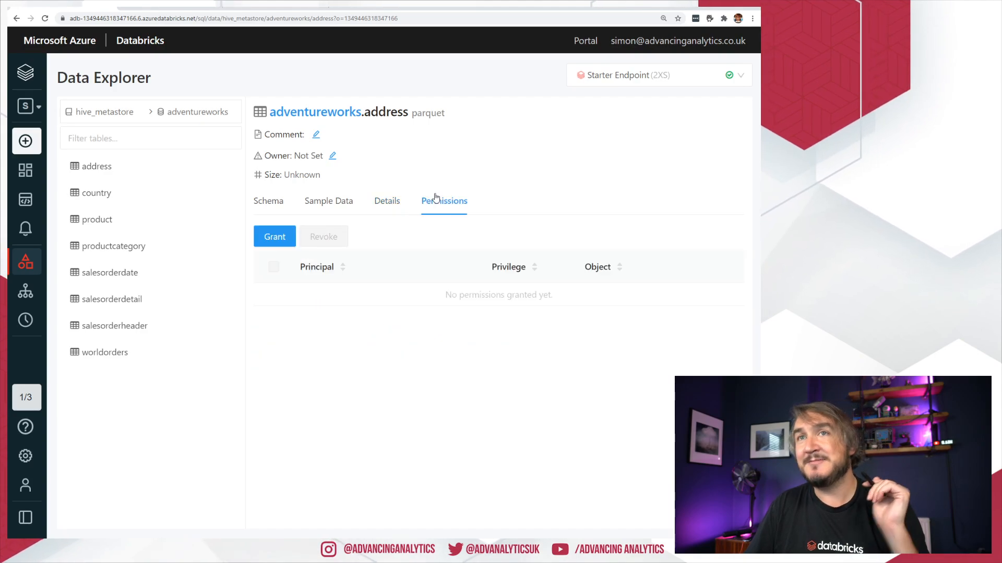
# Grant the GBR group SELECT access on the address table.
pyautogui.click(274, 237)
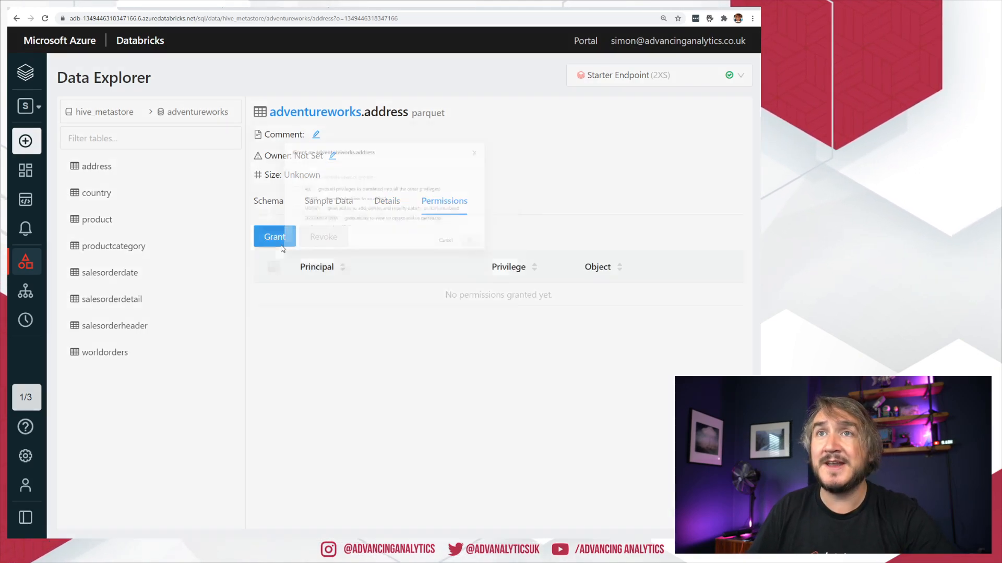
pyautogui.click(274, 236)
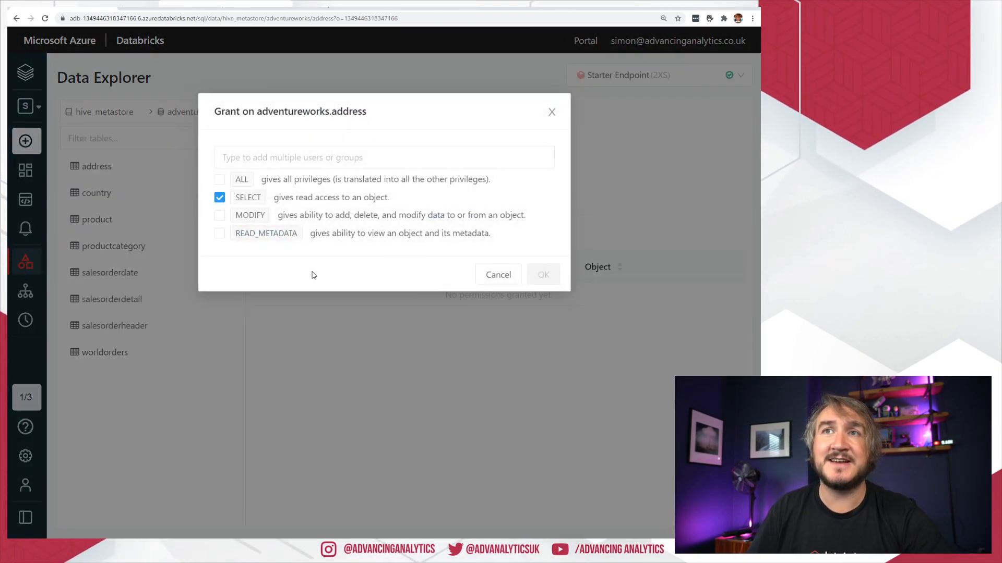
pyautogui.click(383, 157)
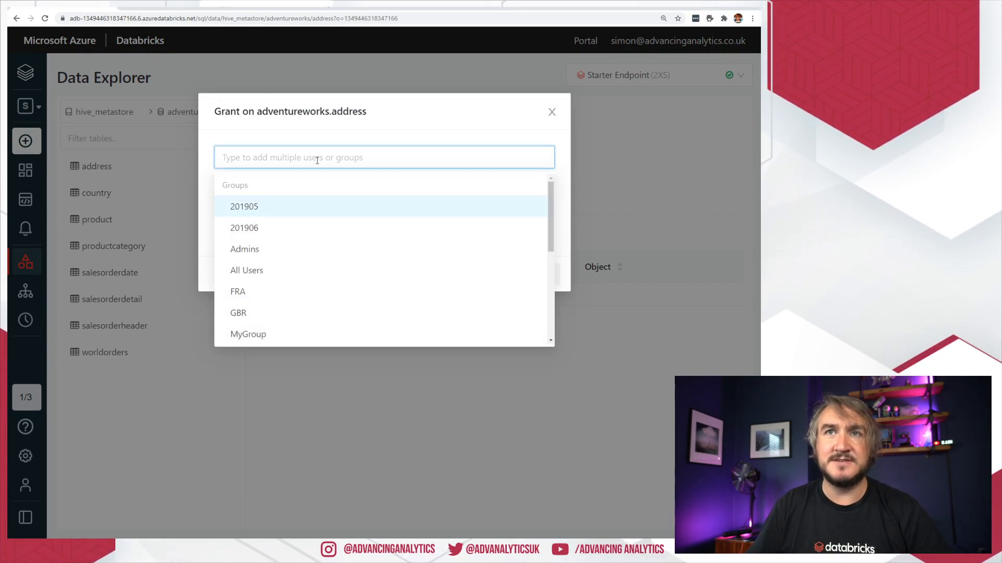
pyautogui.click(238, 312)
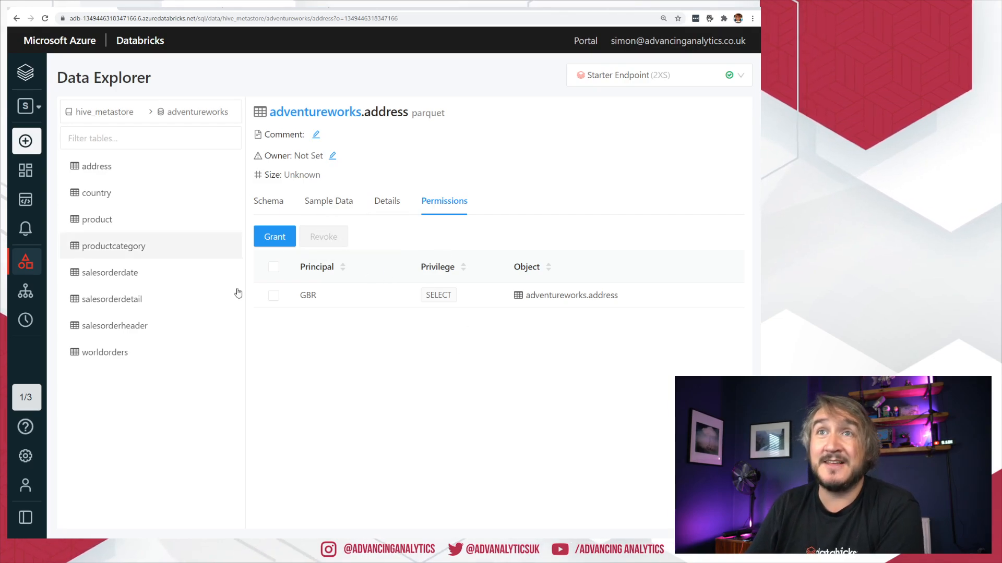
# Revoke the GBR group's SELECT grant on the address table.
pyautogui.click(96, 219)
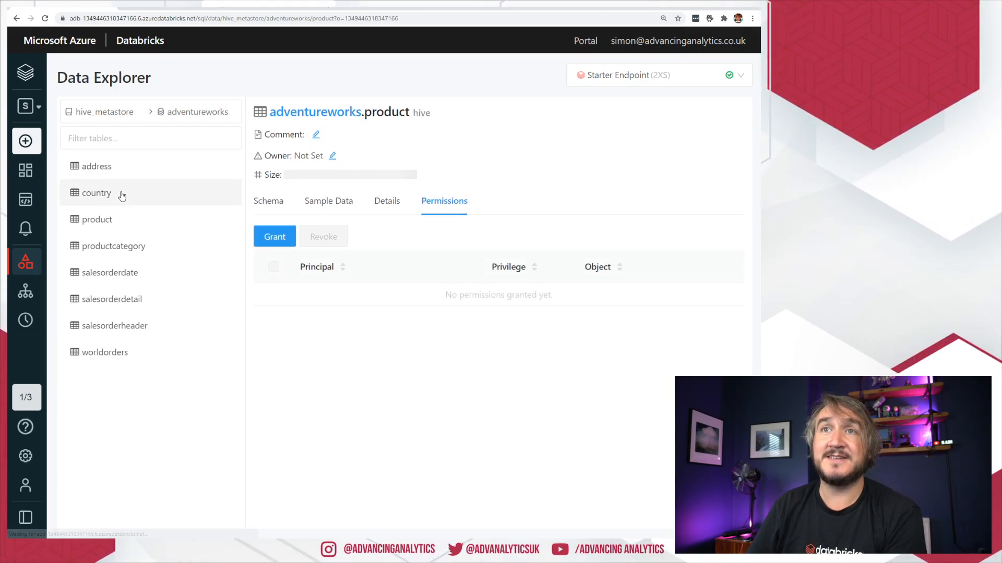
pyautogui.click(97, 166)
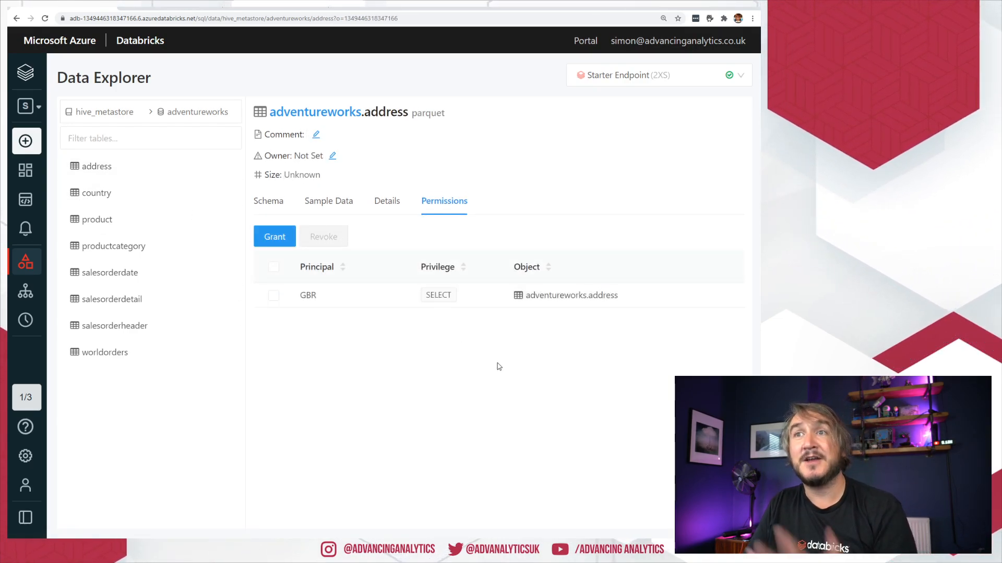
pyautogui.click(274, 295)
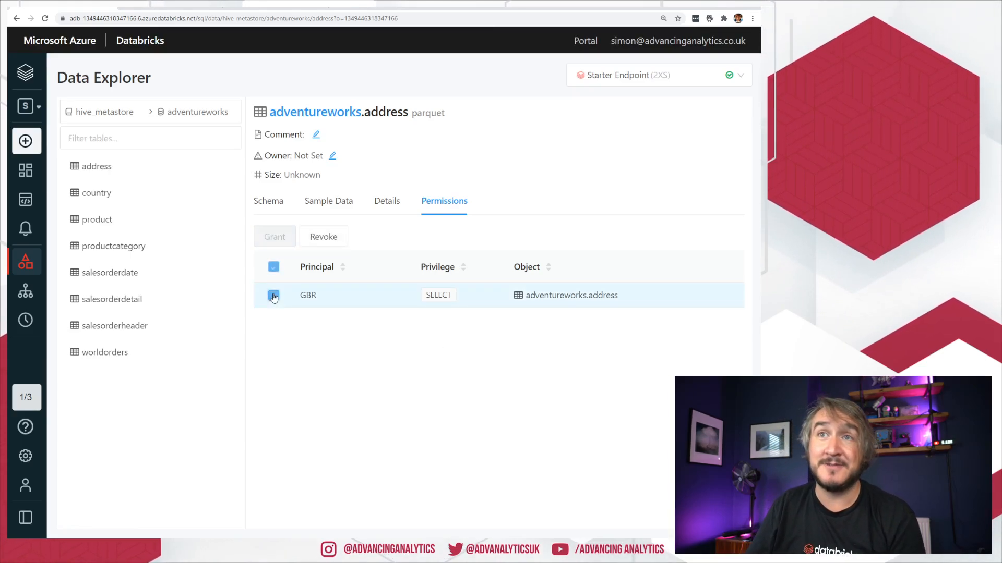
pyautogui.click(273, 296)
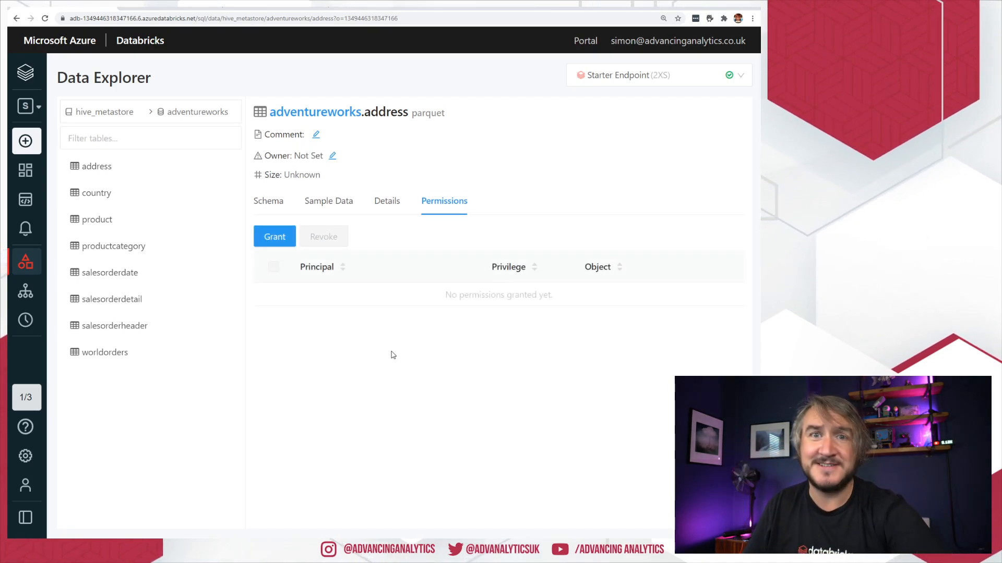
pyautogui.moveTo(386, 200)
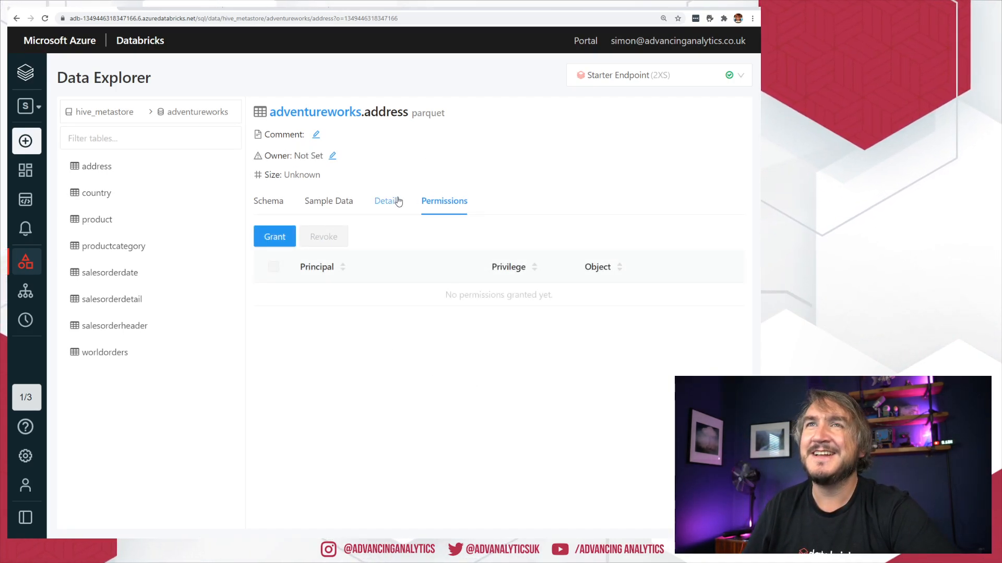
# Show the productcategory table and its empty permissions list.
pyautogui.click(268, 200)
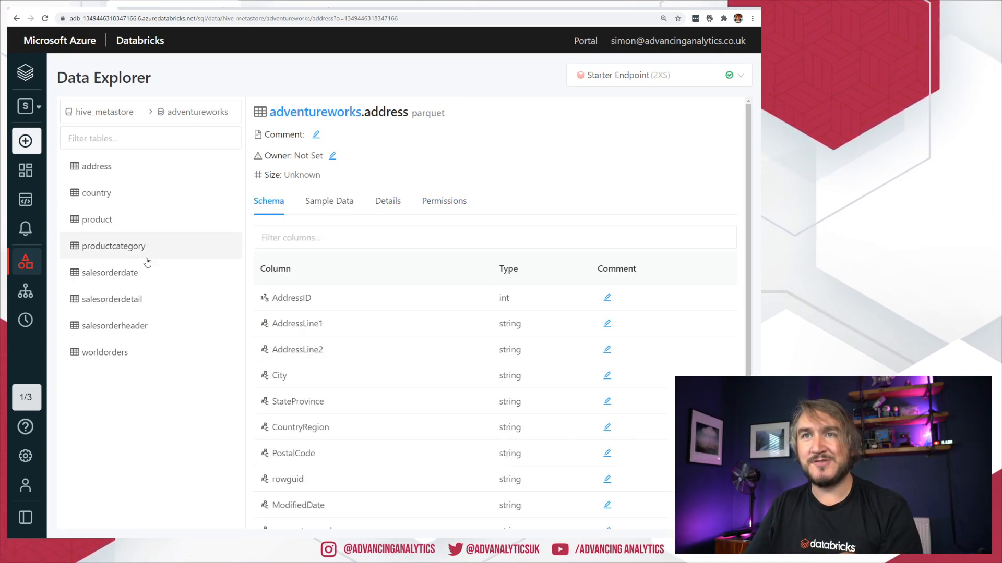
pyautogui.click(113, 245)
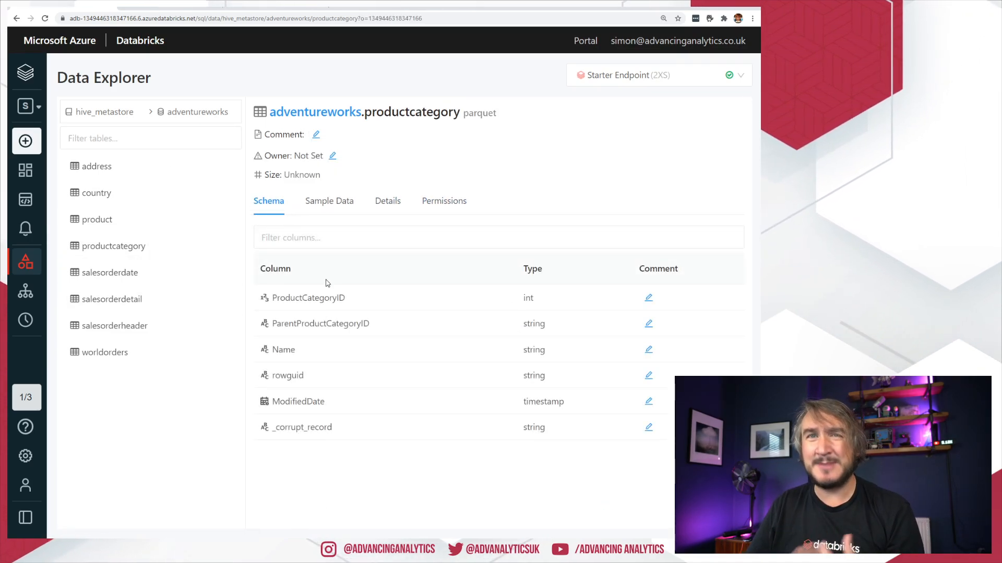
pyautogui.click(443, 201)
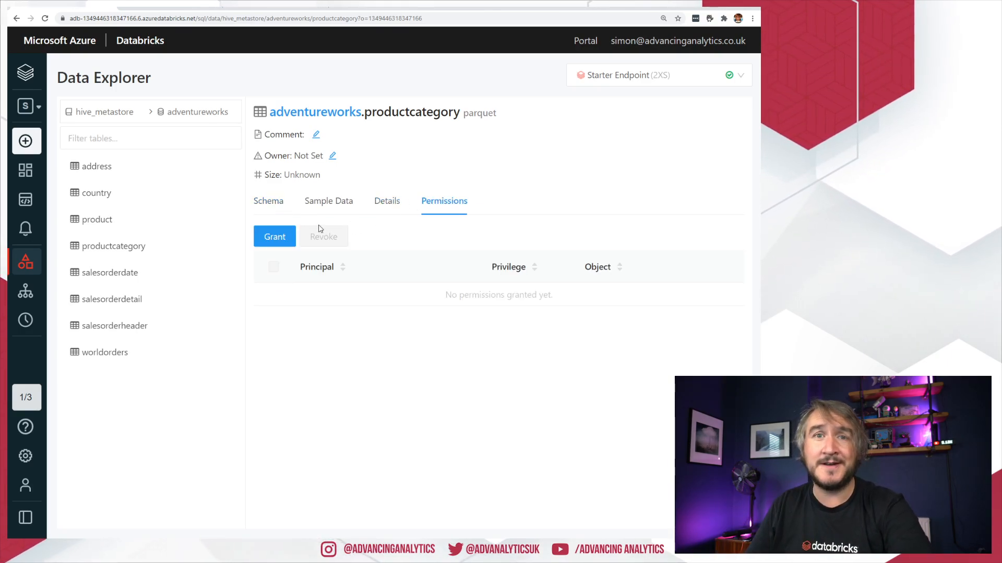
pyautogui.moveTo(304, 318)
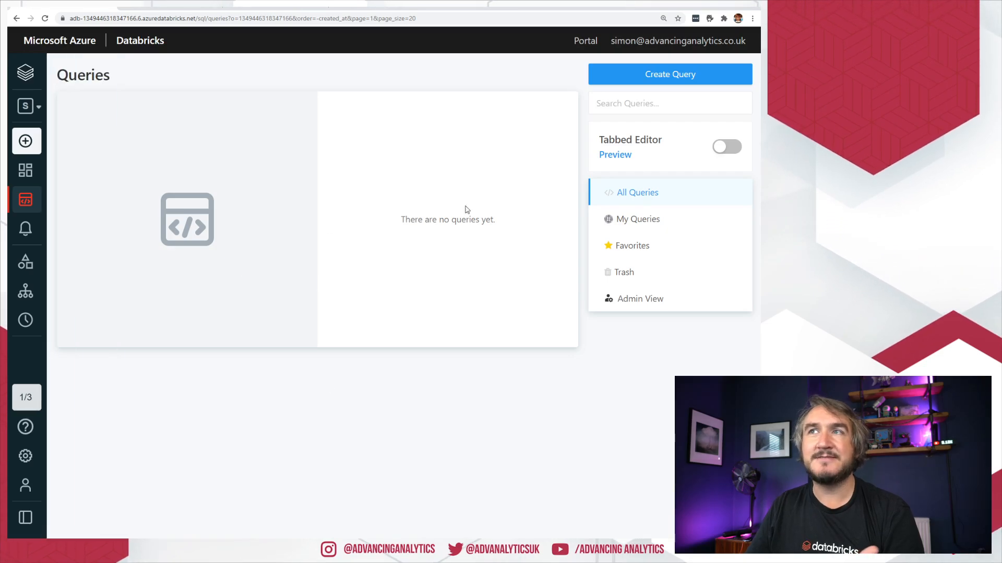
# Write 'select * from adventureworks.salesorderdetail' in a new query and format it.
pyautogui.click(669, 74)
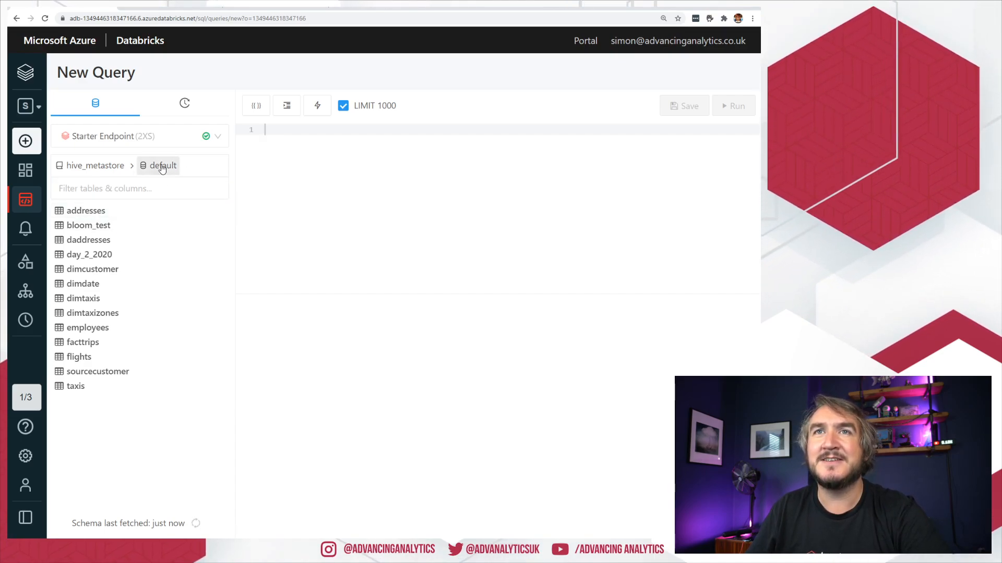
pyautogui.click(163, 166)
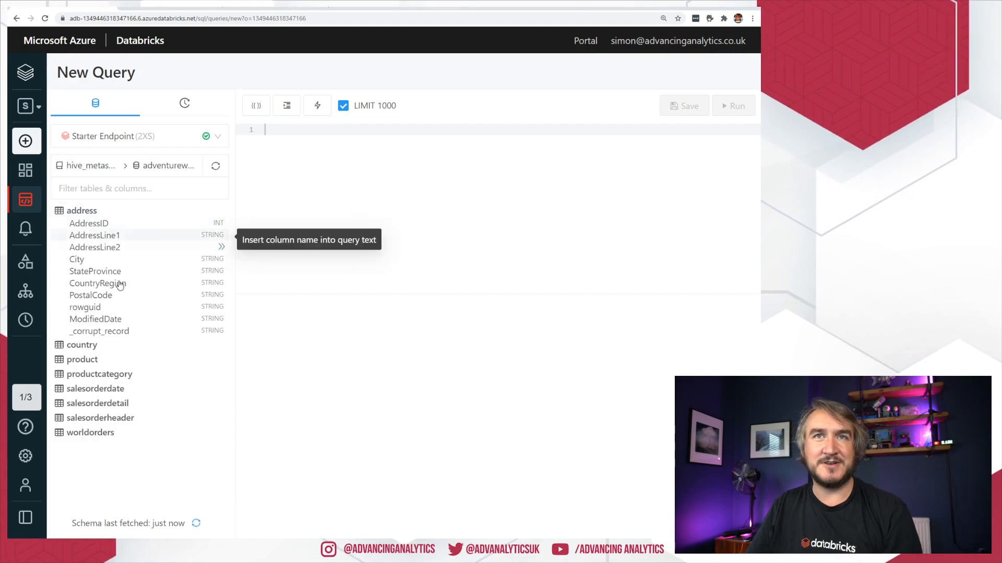
pyautogui.click(89, 223)
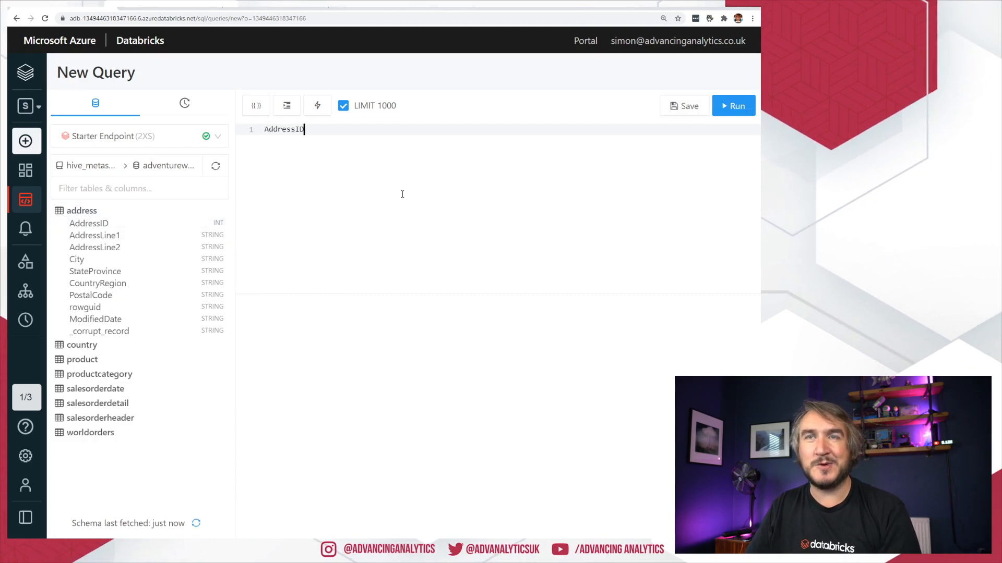
pyautogui.write('select * from')
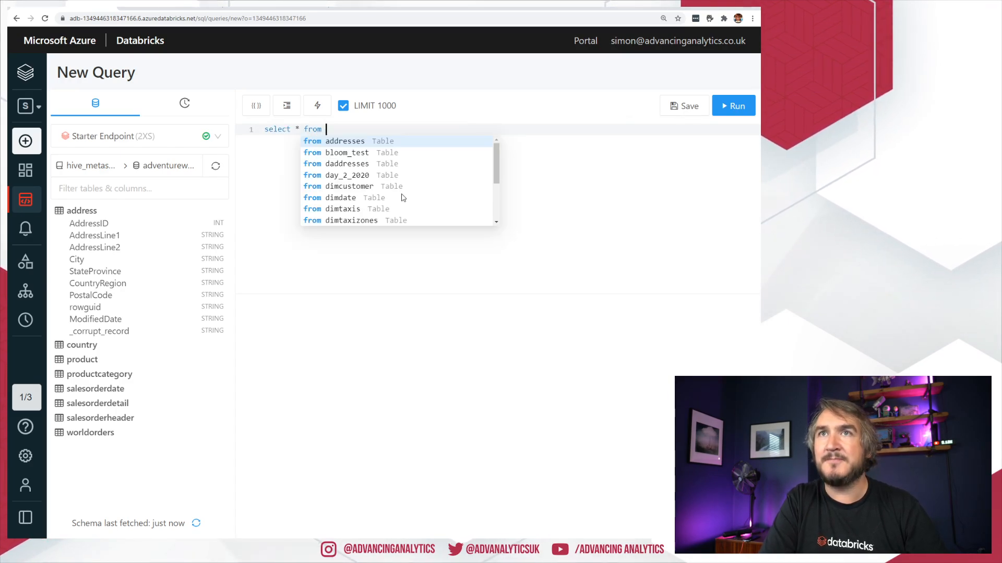
pyautogui.write('adventureworks')
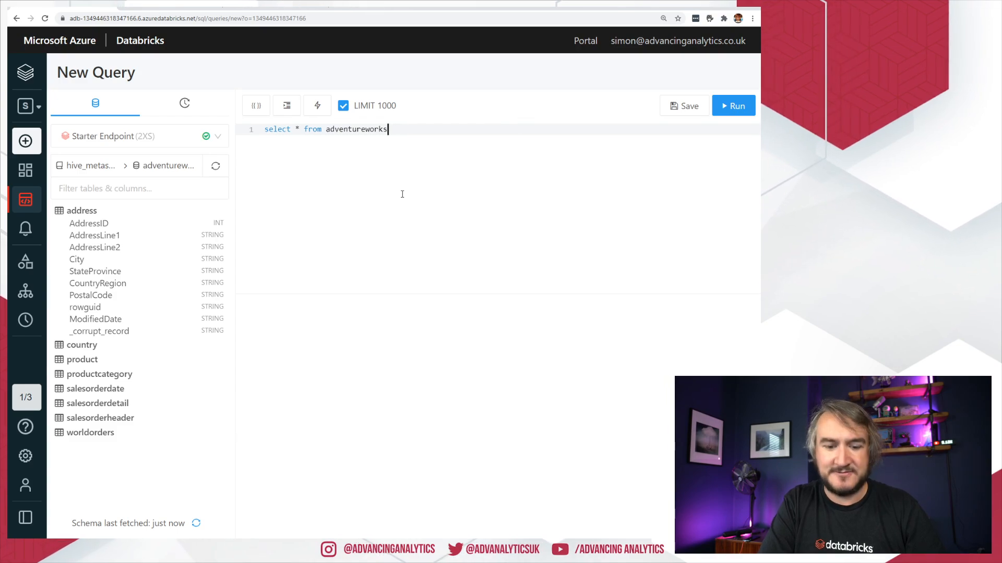
pyautogui.write('.address')
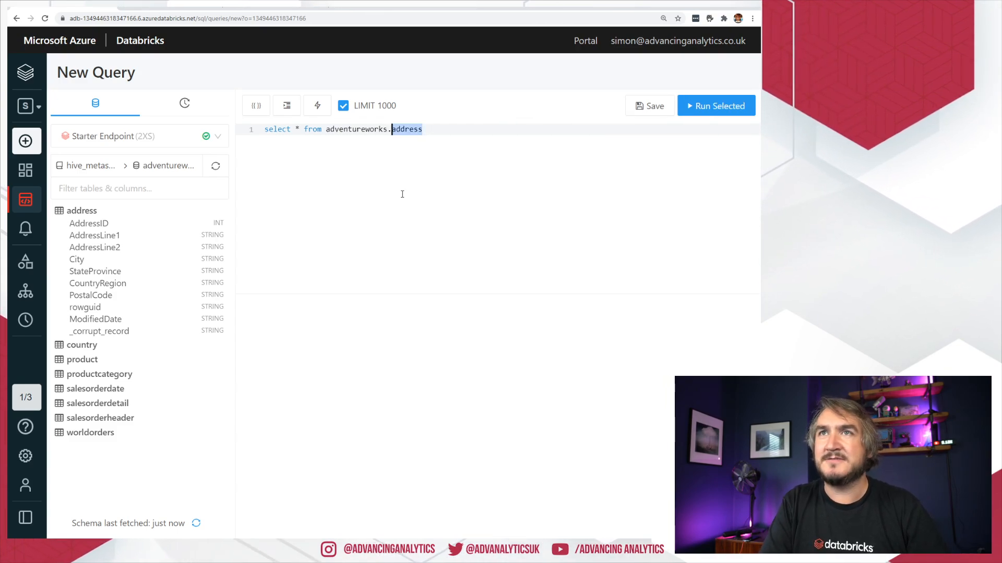
pyautogui.press('Backspace')
pyautogui.write('salesorderdetail')
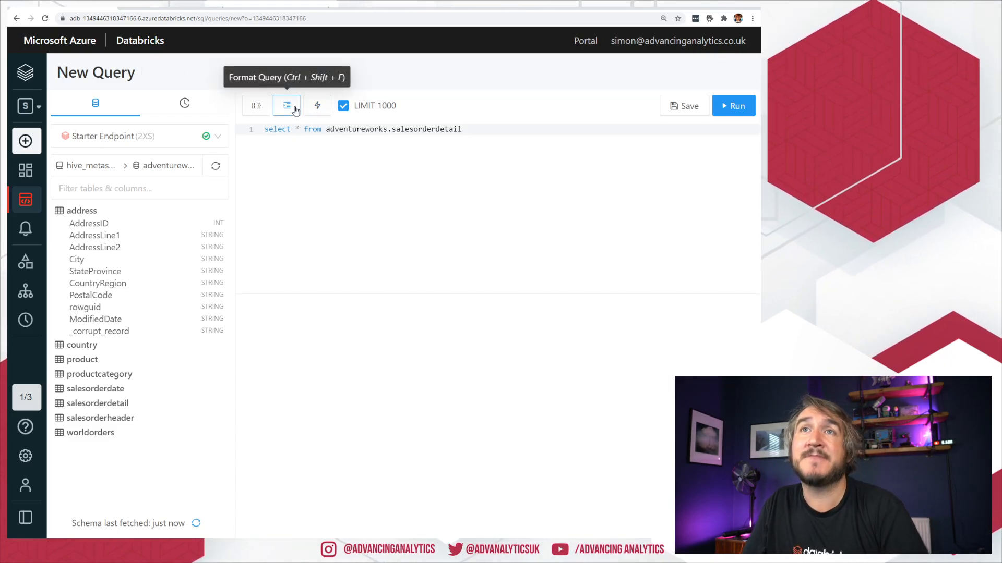
pyautogui.click(287, 106)
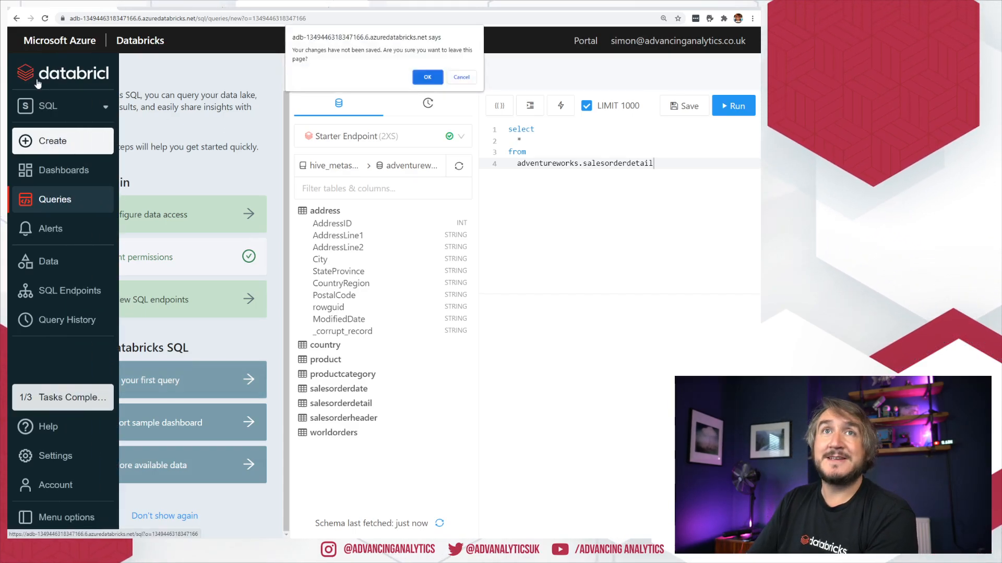
# Confirm leaving the unsaved query and highlight the Coming soon banner text.
pyautogui.click(427, 76)
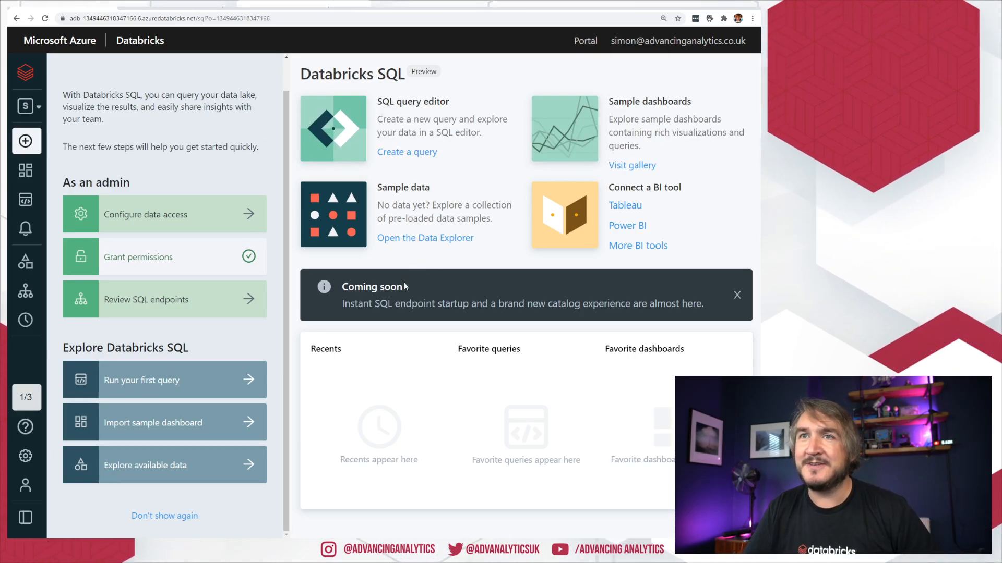
pyautogui.moveTo(375, 304); pyautogui.dragTo(629, 303)
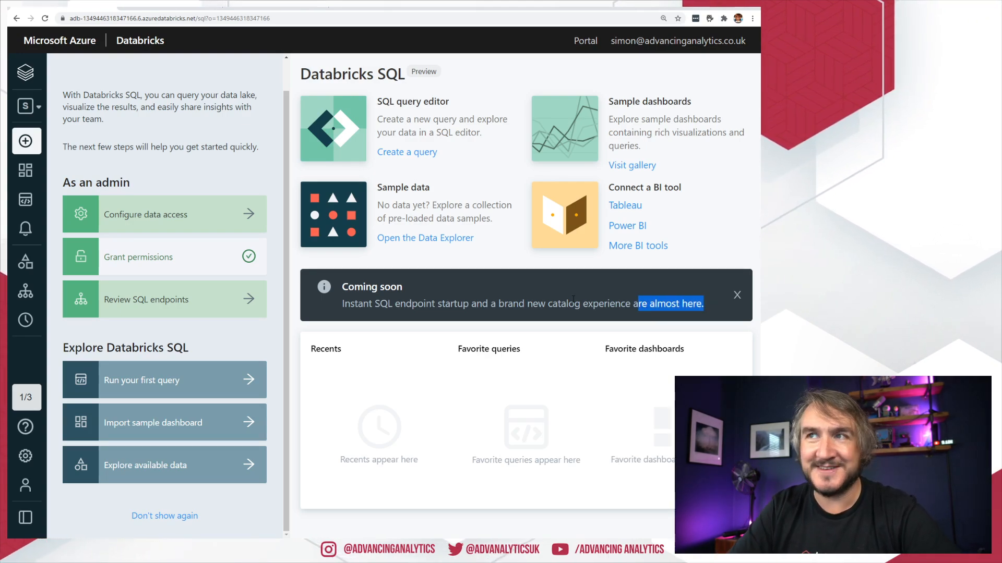
pyautogui.moveTo(463, 322)
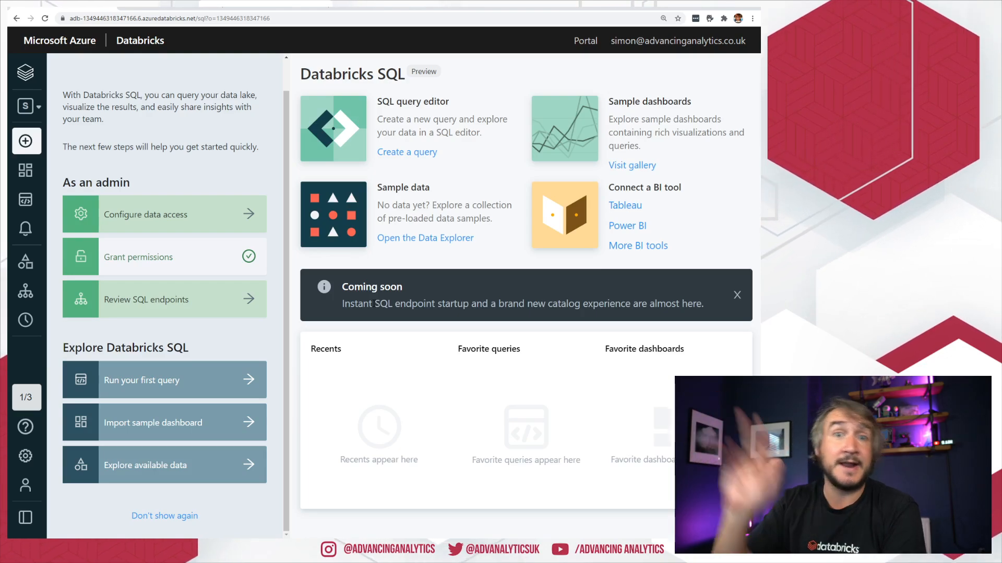
pyautogui.moveTo(595, 315)
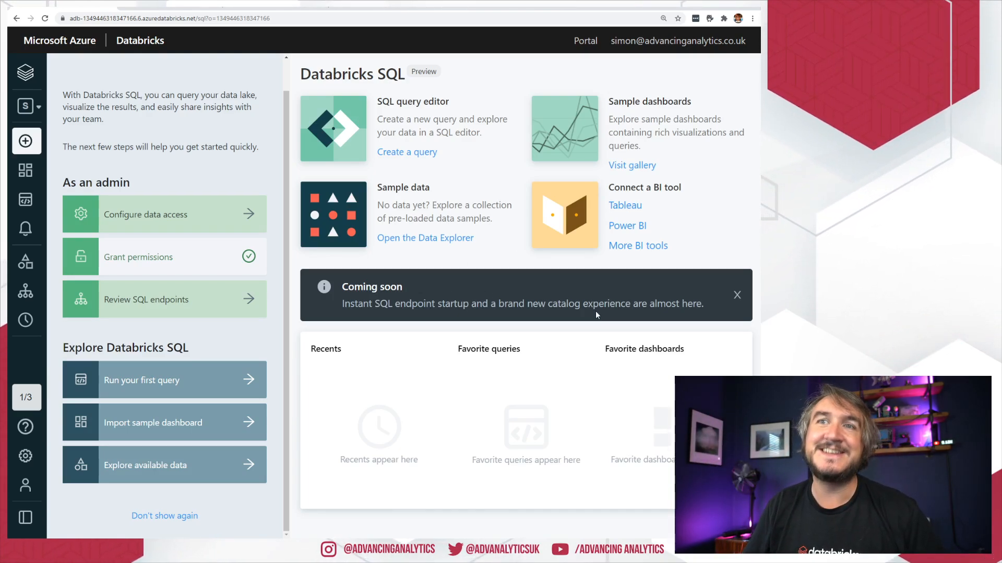
pyautogui.moveTo(547, 322)
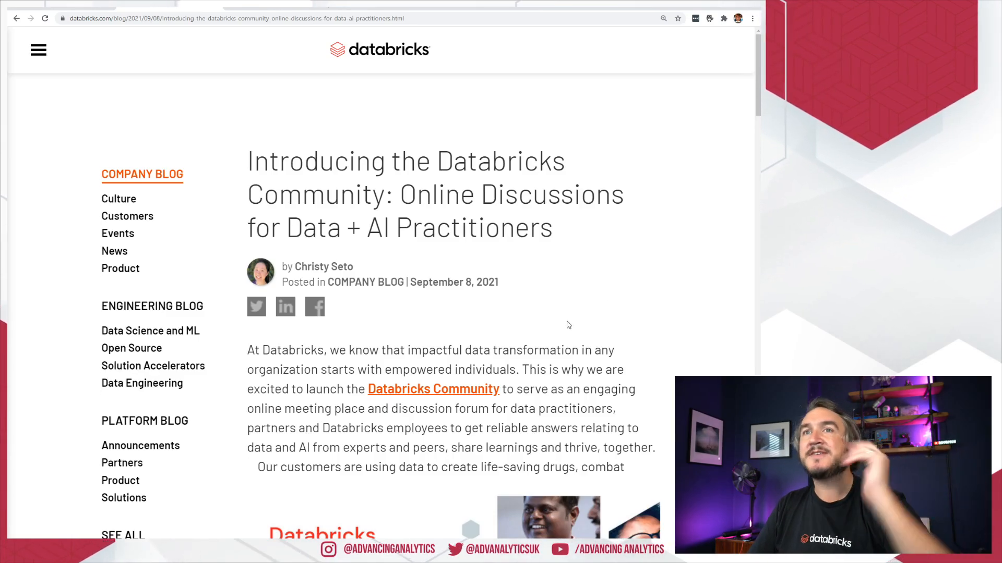
# Scroll through the announcement post and follow the community.databricks.com link.
pyautogui.scroll(-3)
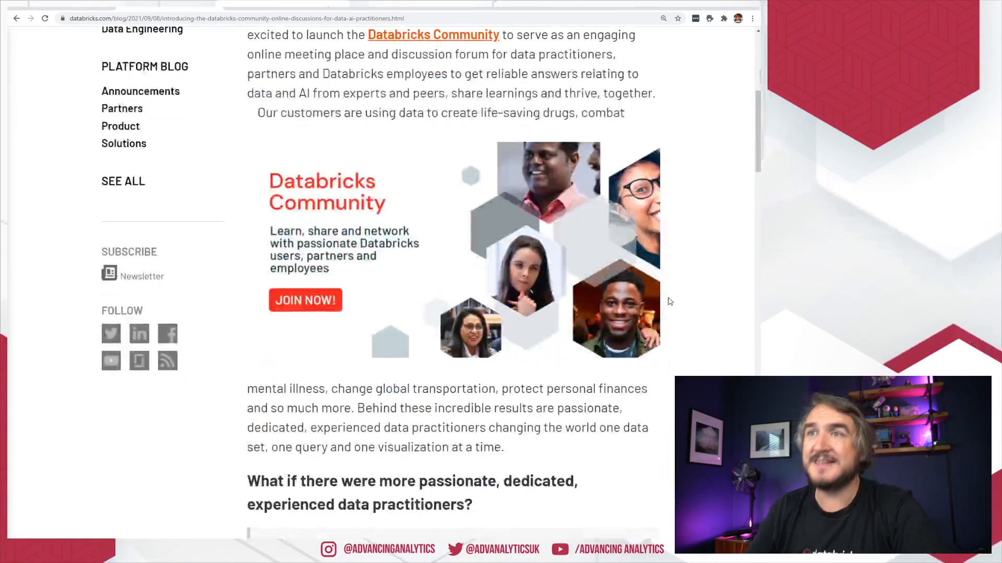
pyautogui.scroll(-3)
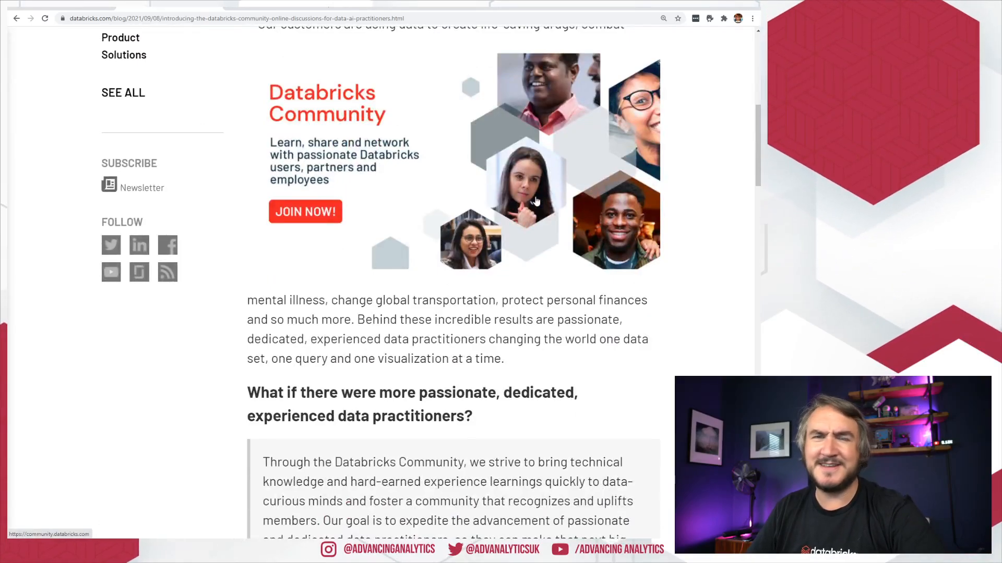
pyautogui.scroll(-3)
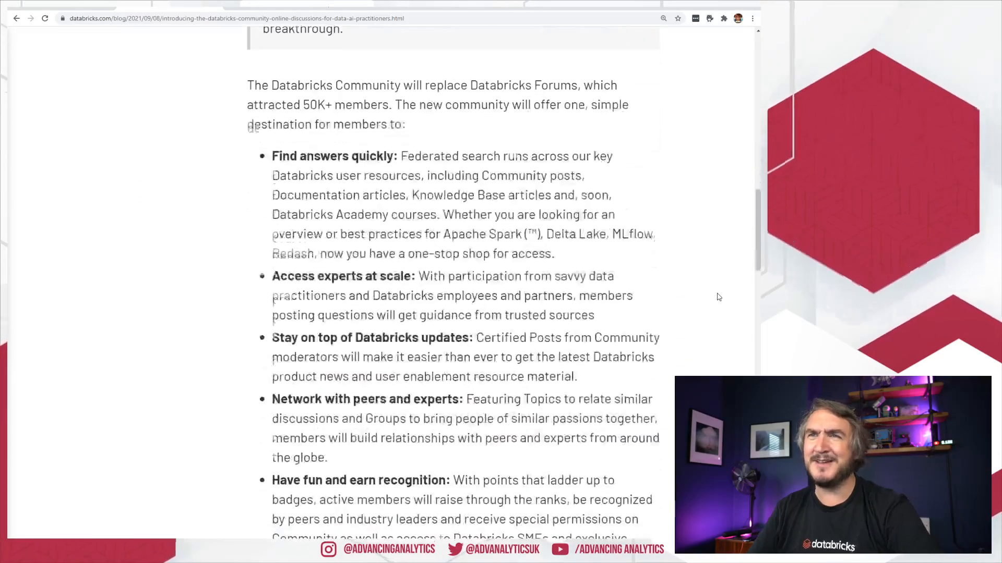
pyautogui.scroll(-3)
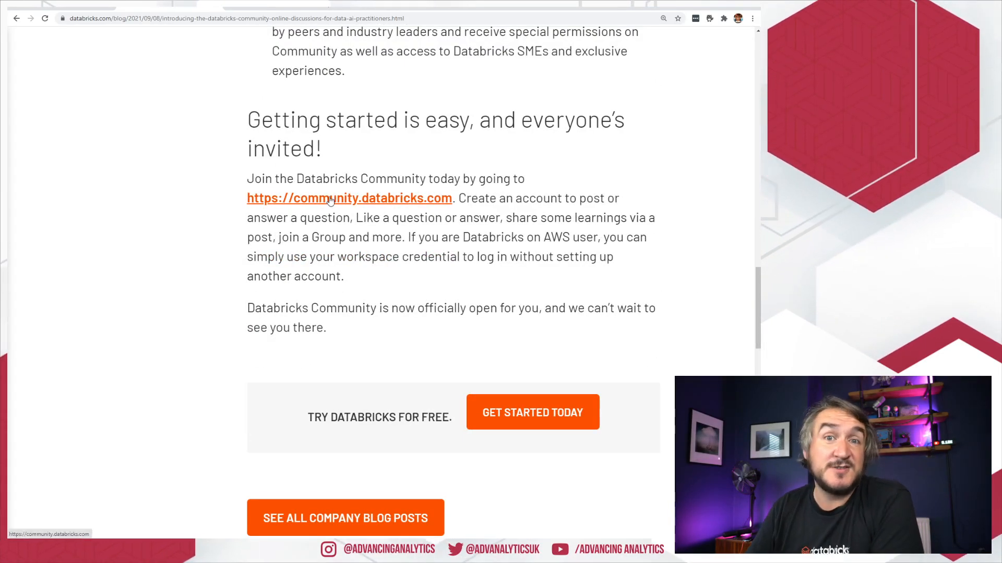
pyautogui.click(349, 198)
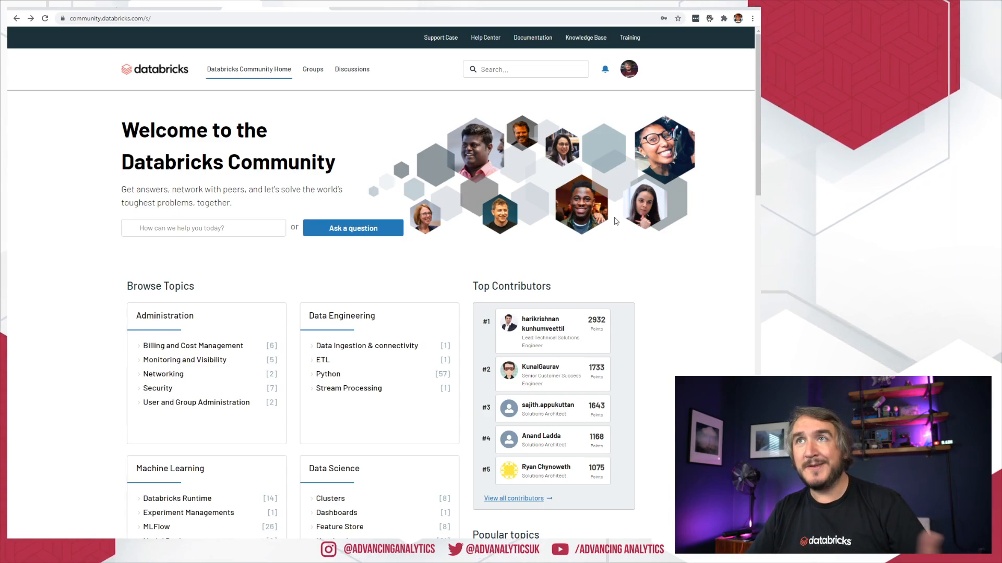
# View your profile, return home, and open the model-lineage question in Recent Discussions.
pyautogui.click(628, 68)
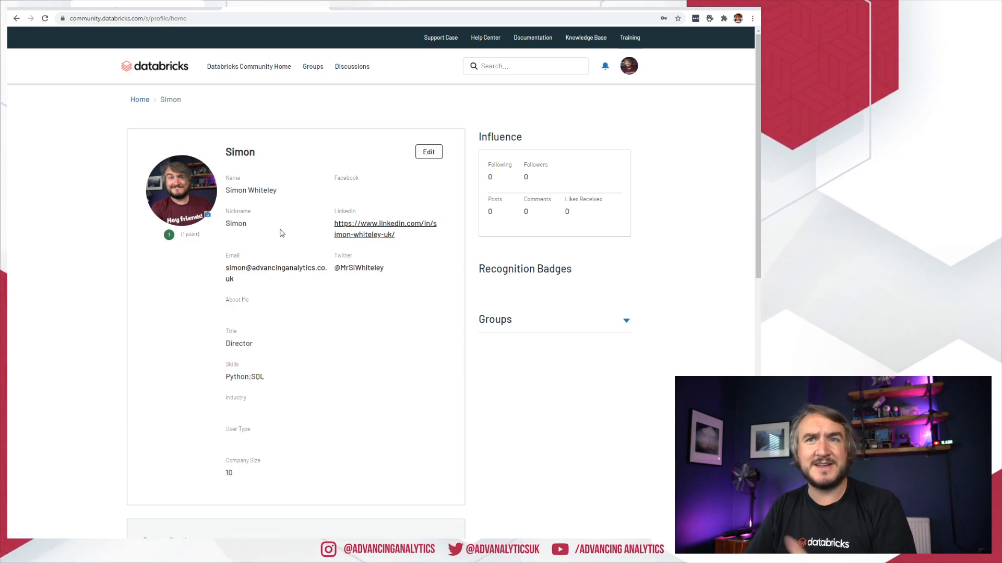
pyautogui.click(16, 18)
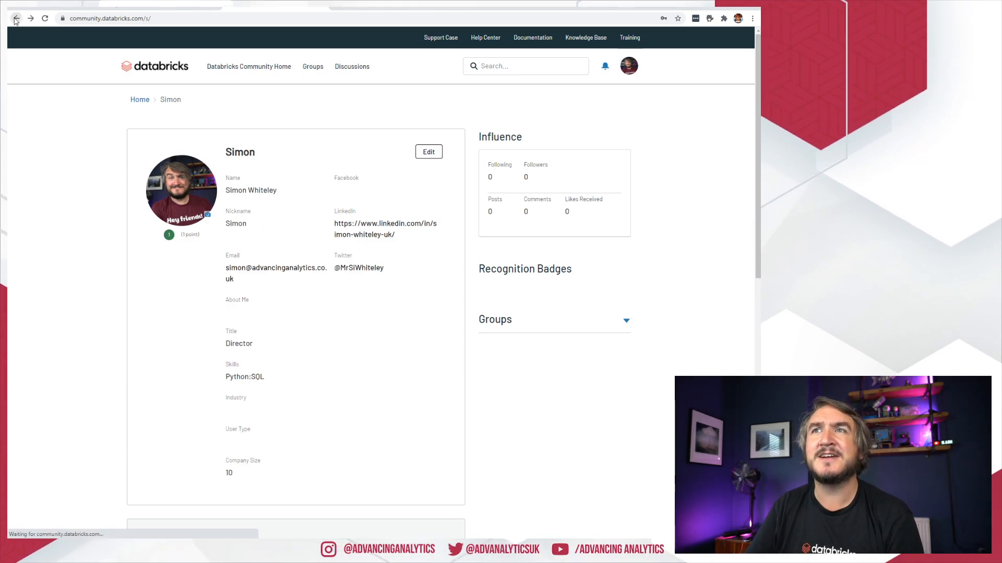
pyautogui.click(16, 17)
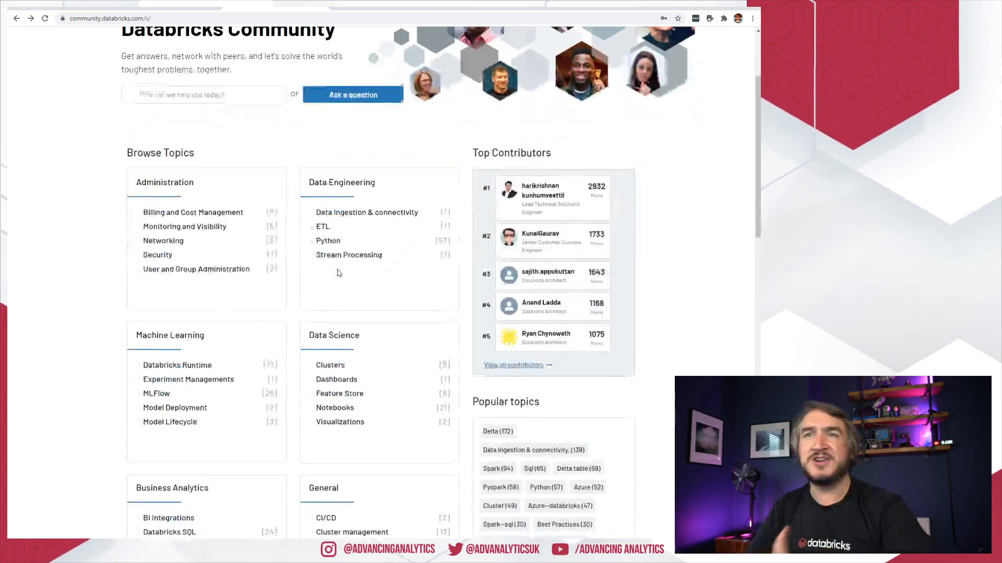
pyautogui.scroll(-3)
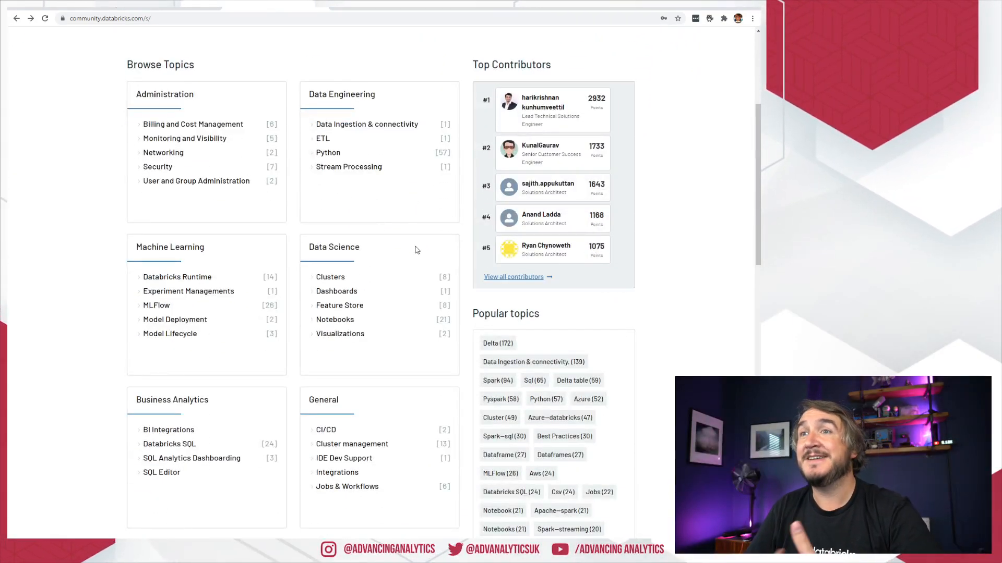
pyautogui.scroll(-3)
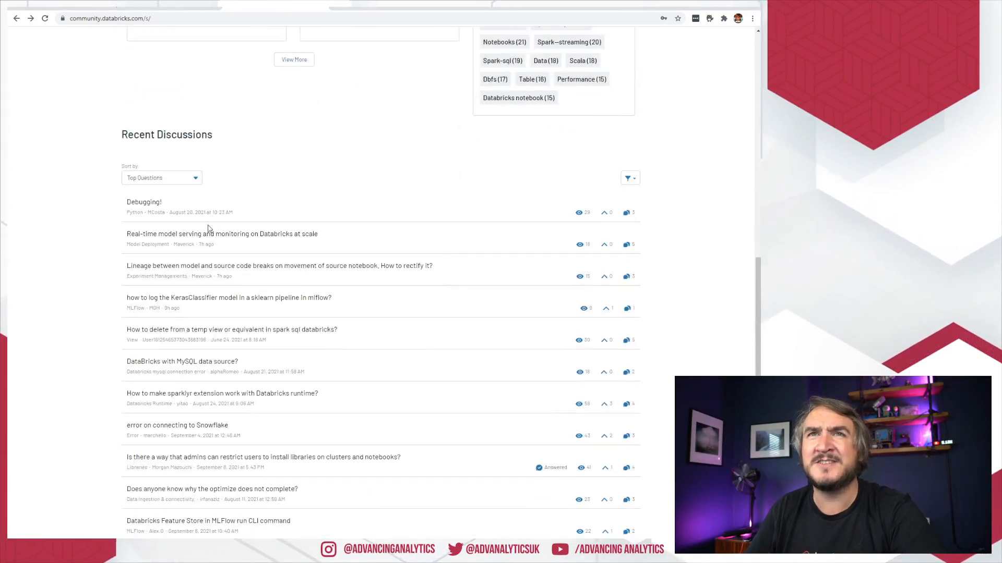
pyautogui.moveTo(293, 335)
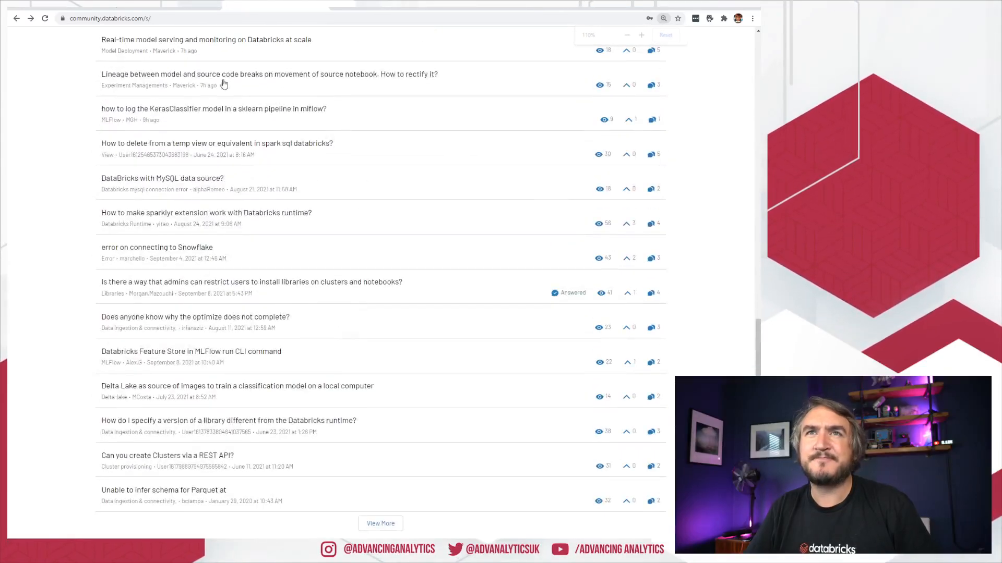
pyautogui.scroll(3)
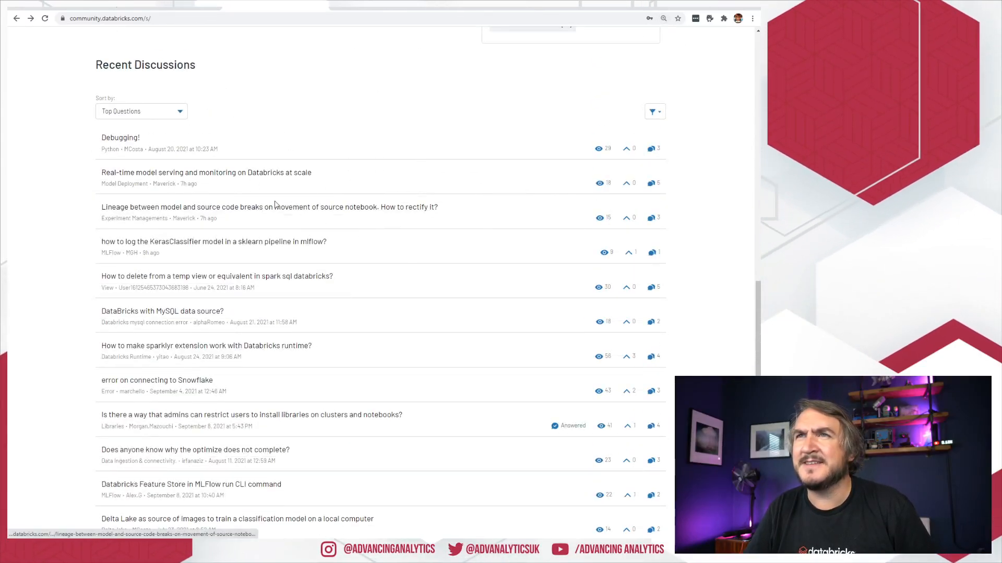
pyautogui.click(269, 207)
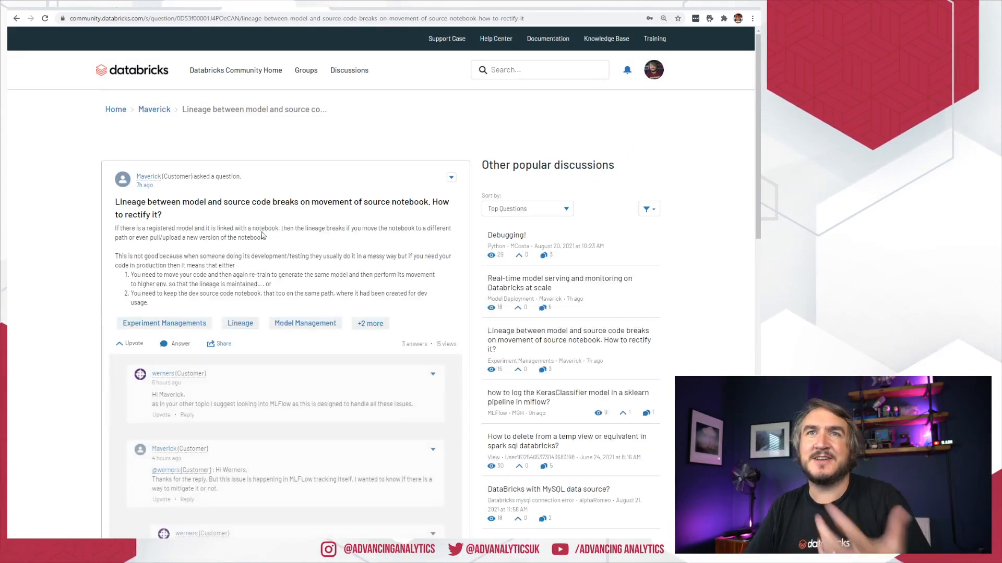
pyautogui.scroll(-3)
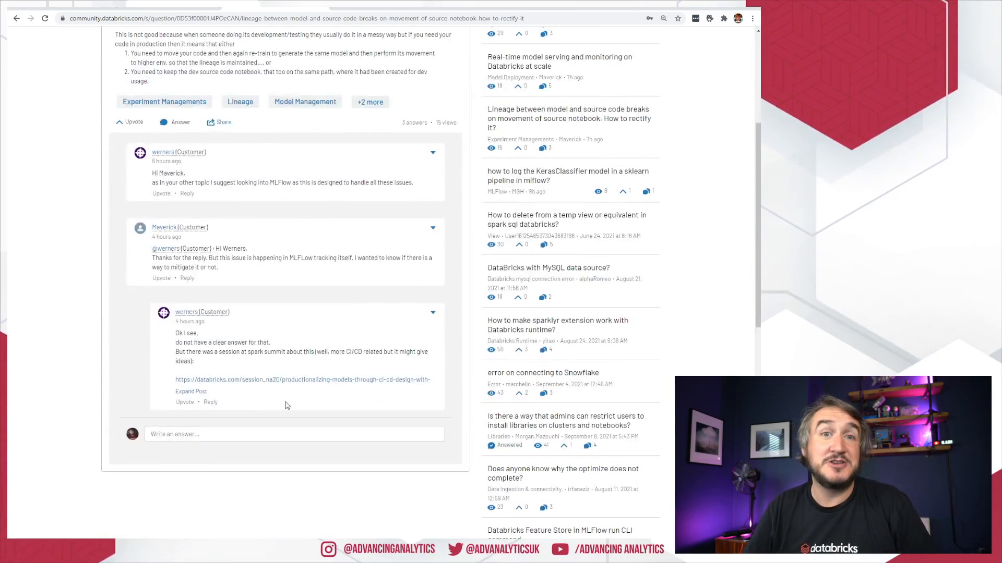